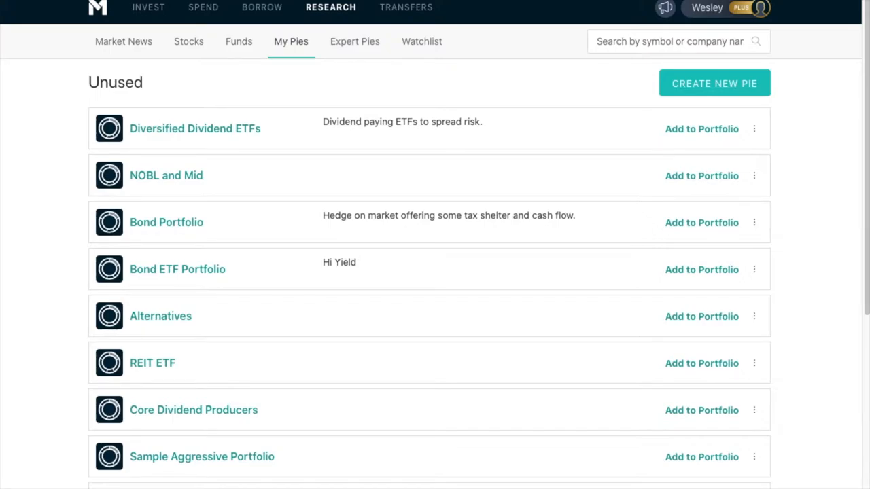
mouse_move(361, 203)
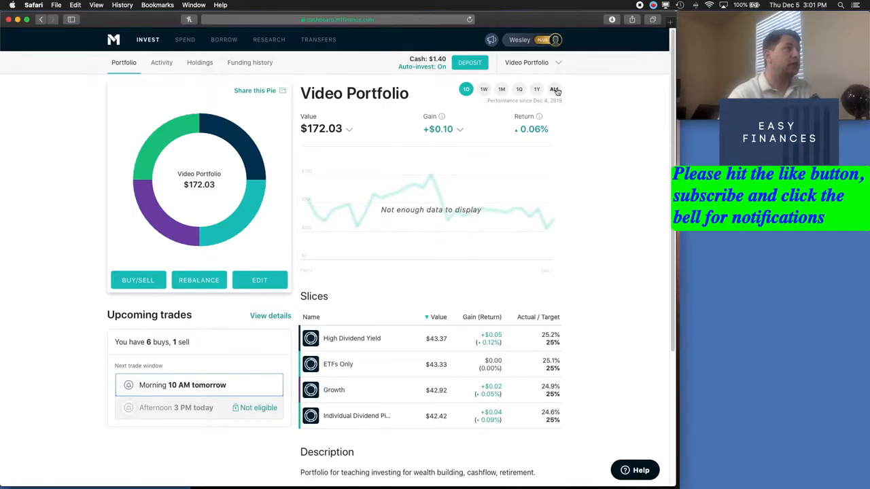
Step the Video Portfolio chart through 1W, 1M, 3M and ALL, ending on the all-time $16.11 gain view.
click(465, 90)
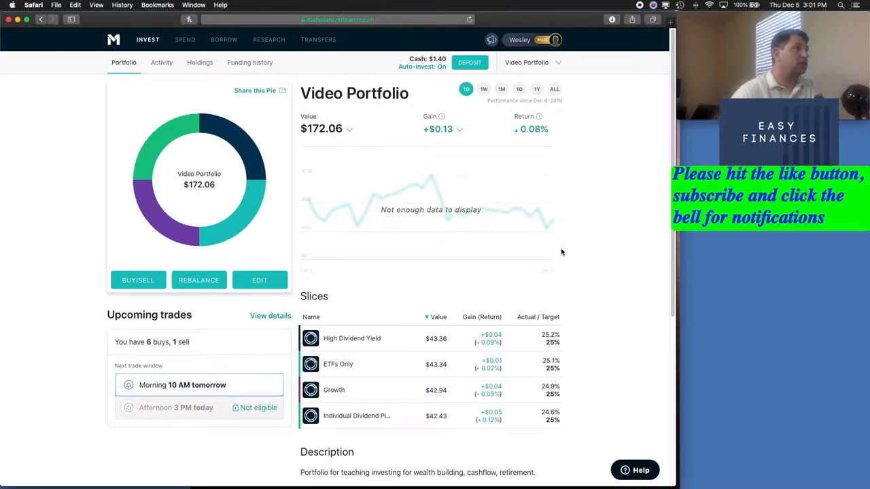
mouse_move(595, 262)
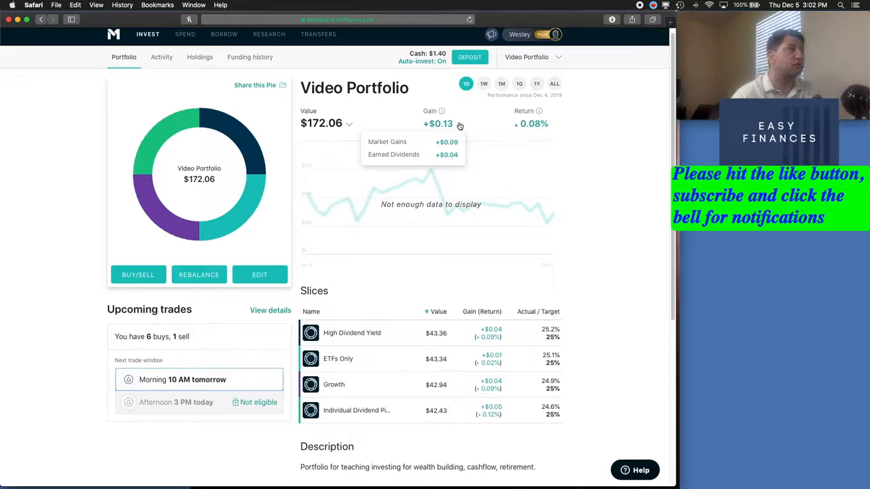
click(483, 83)
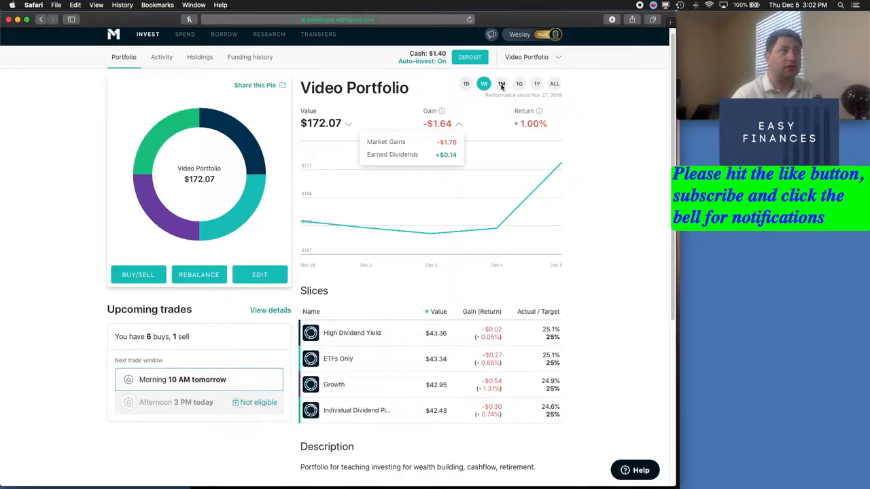
click(500, 85)
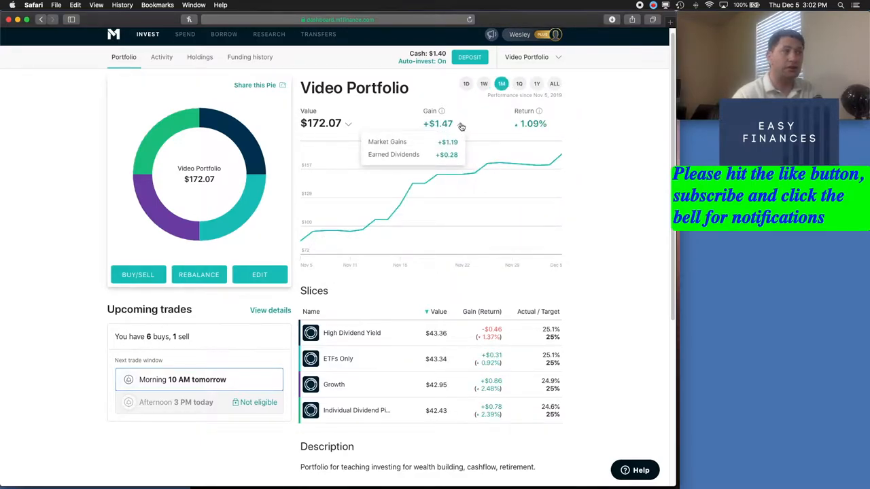
mouse_move(503, 106)
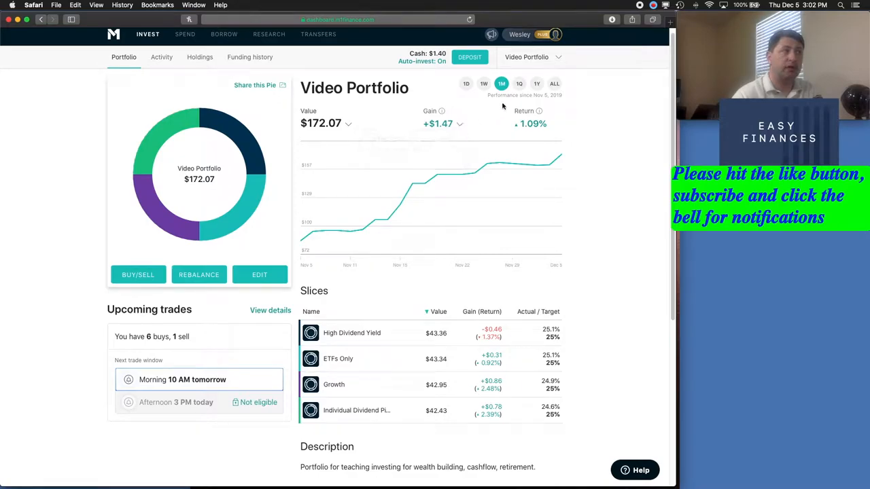
click(519, 84)
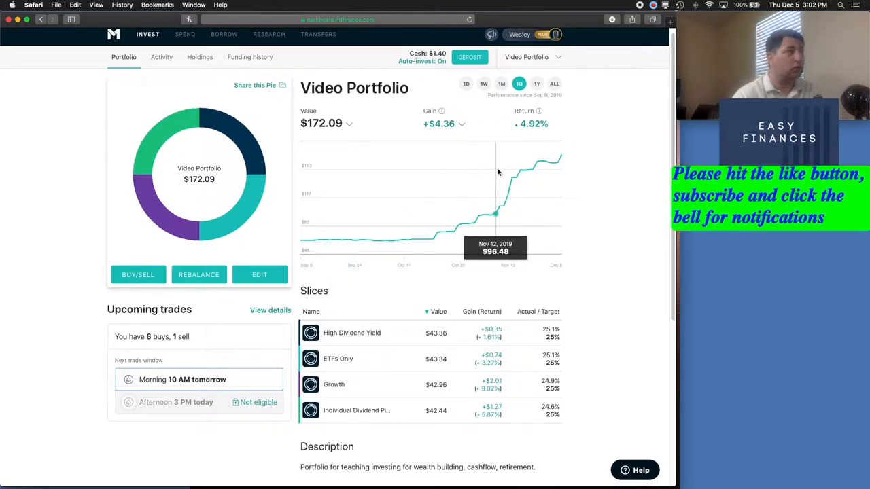
click(462, 124)
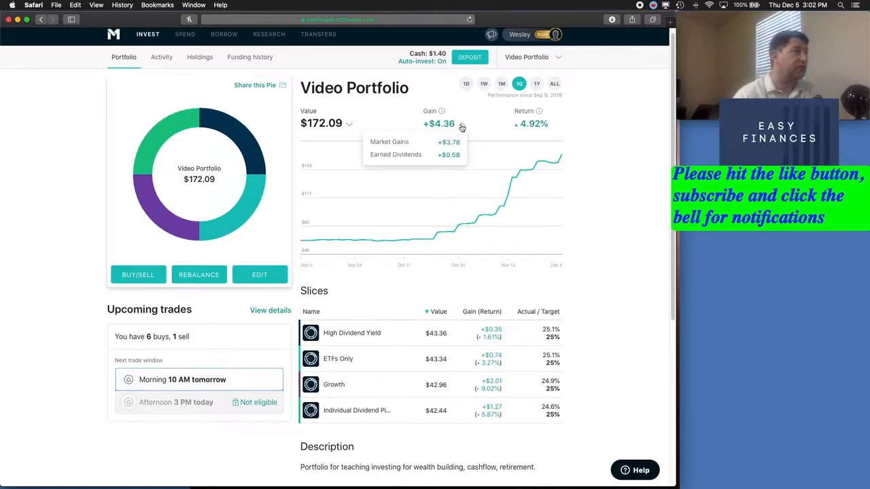
click(555, 84)
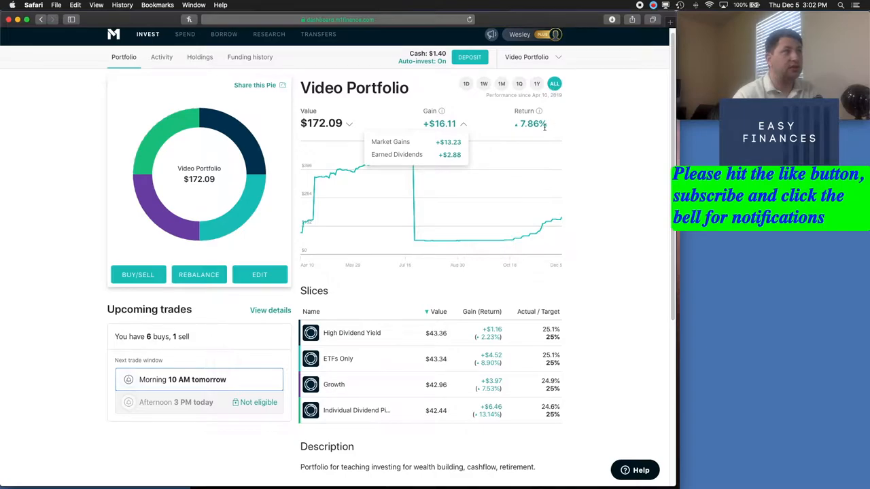
mouse_move(549, 133)
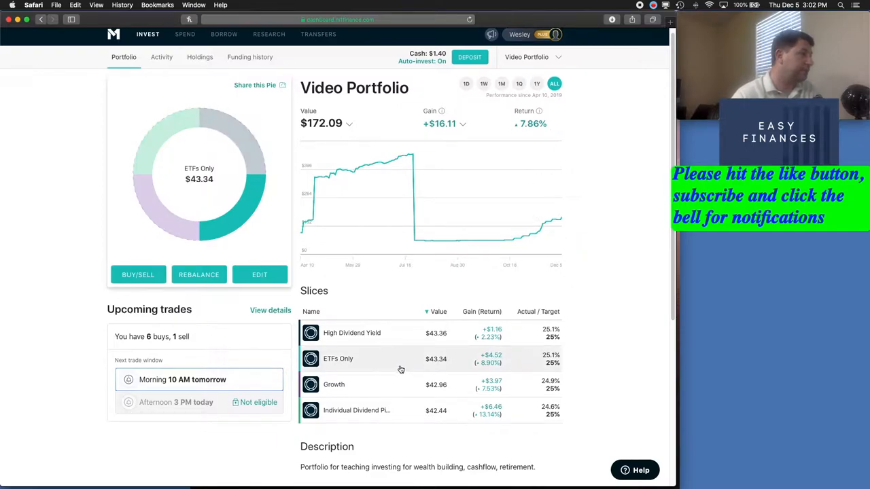
Open the ETFs Only slice showing VTI 70%, VNQ 15% and BNDW 15%.
click(337, 359)
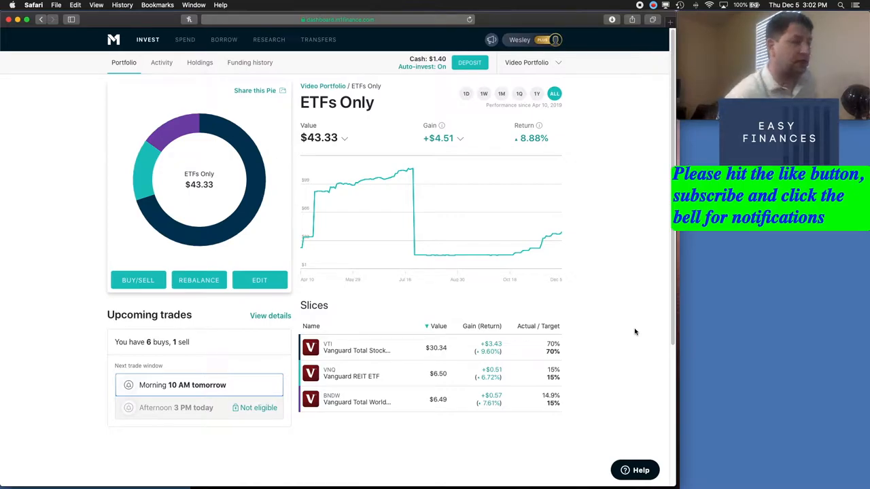
mouse_move(354, 350)
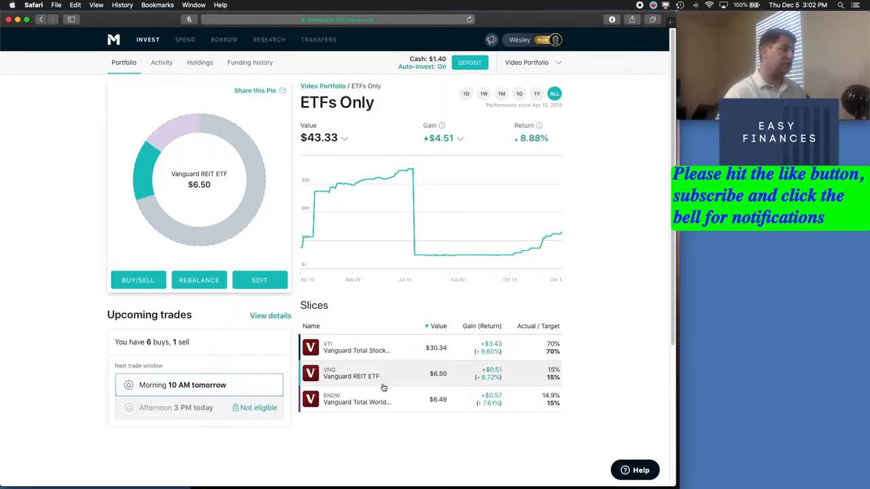
mouse_move(383, 400)
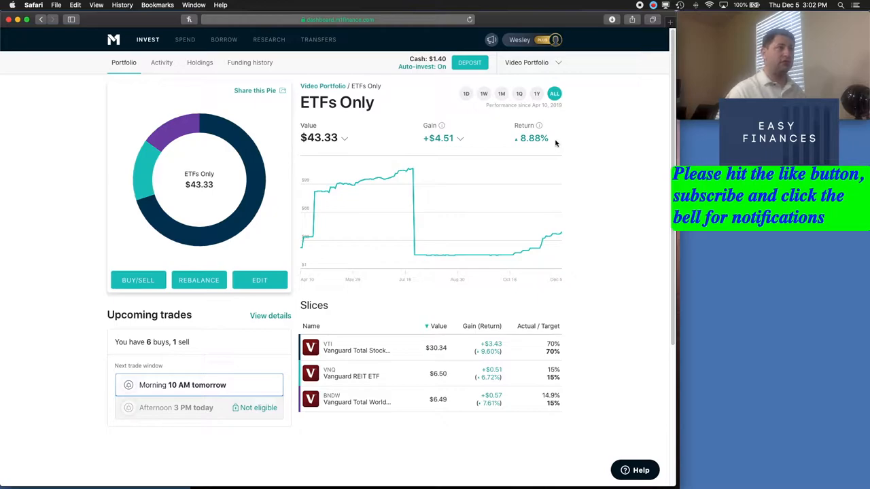
mouse_move(451, 127)
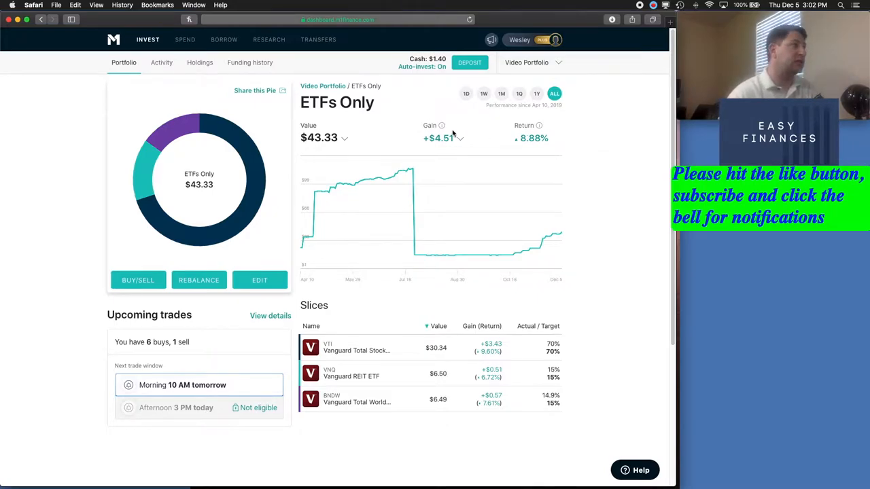
click(459, 139)
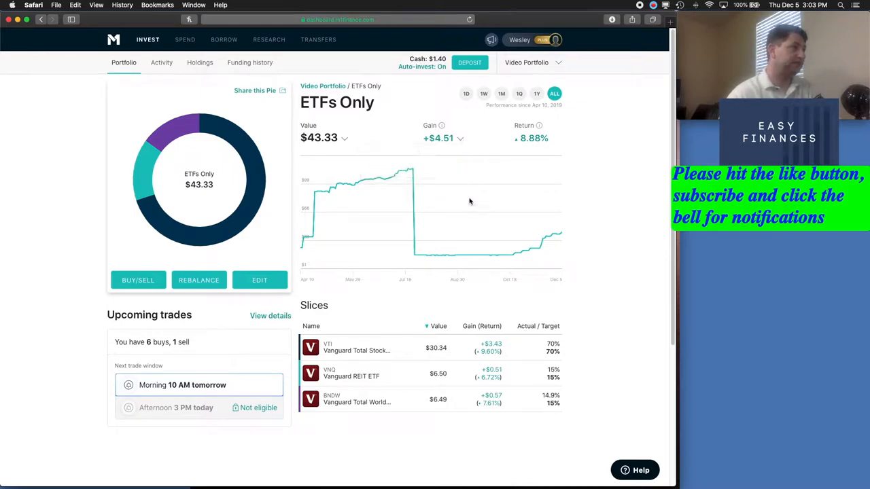
mouse_move(356, 348)
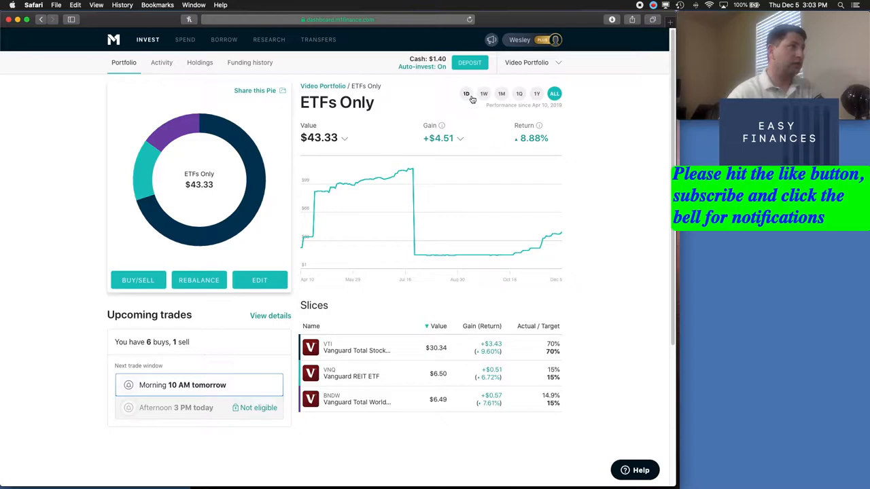
click(466, 94)
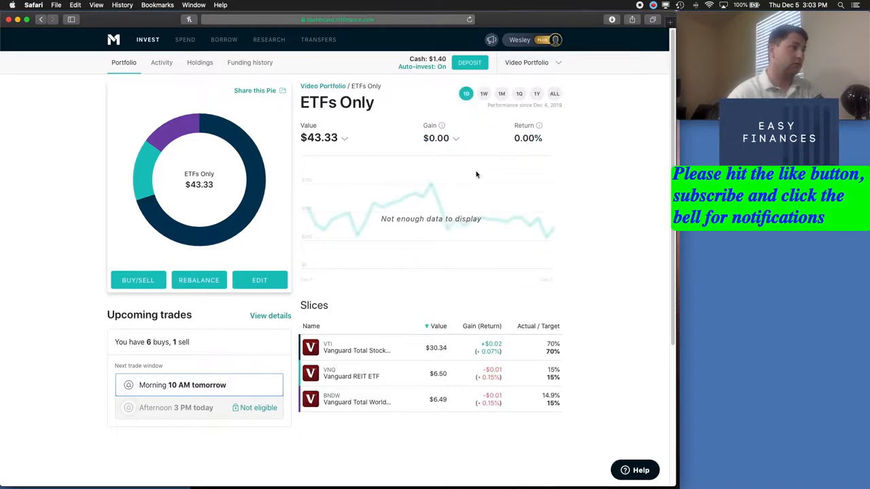
click(484, 93)
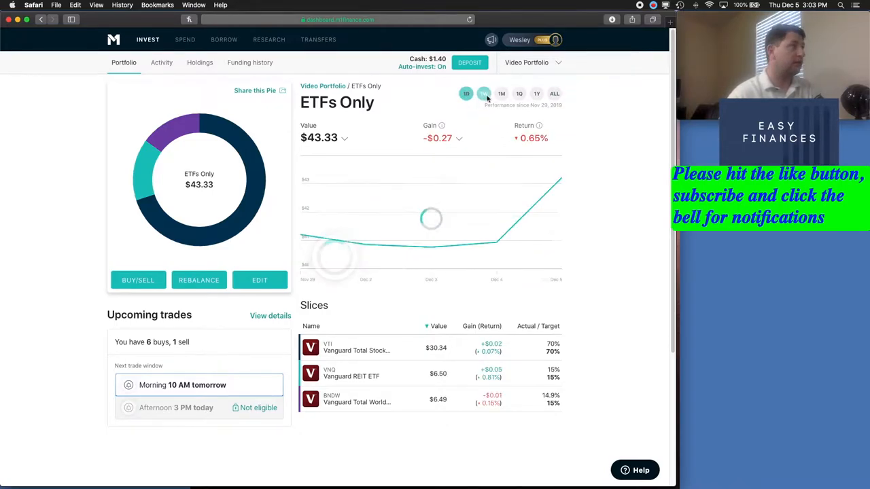
click(484, 93)
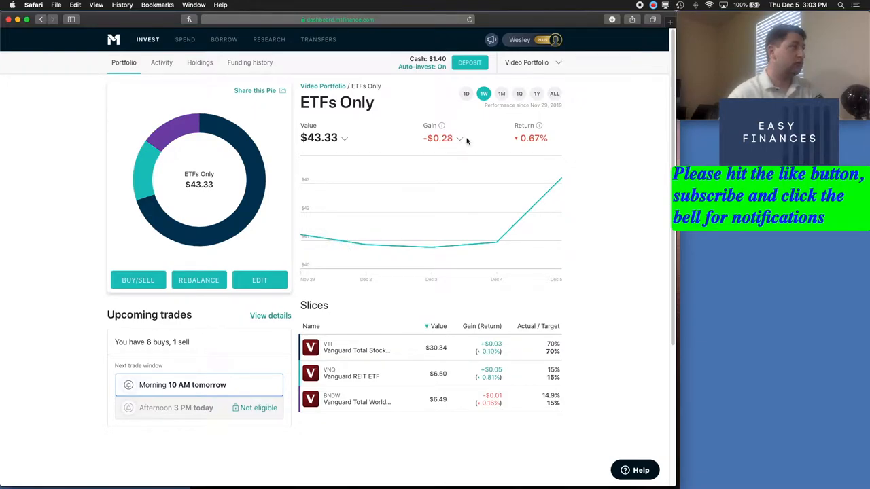
click(501, 92)
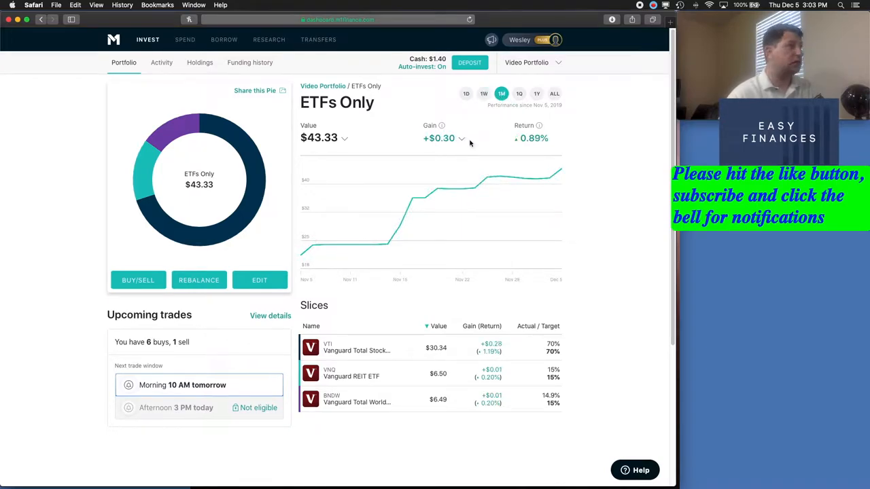
click(519, 93)
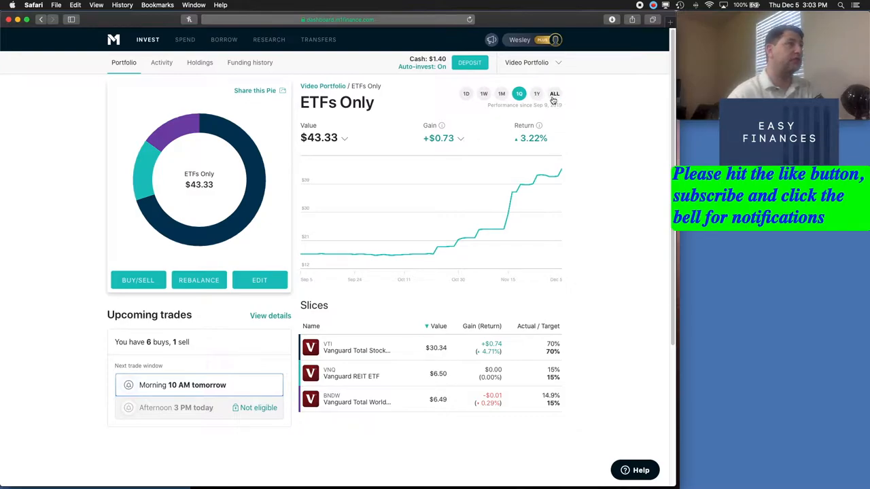
click(554, 92)
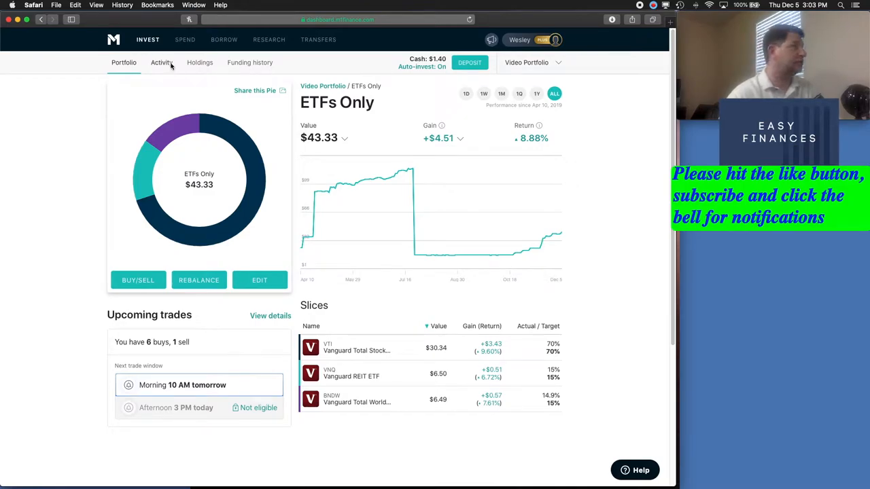
Show the account's Activity history of recent deposits, trades and dividends.
click(162, 63)
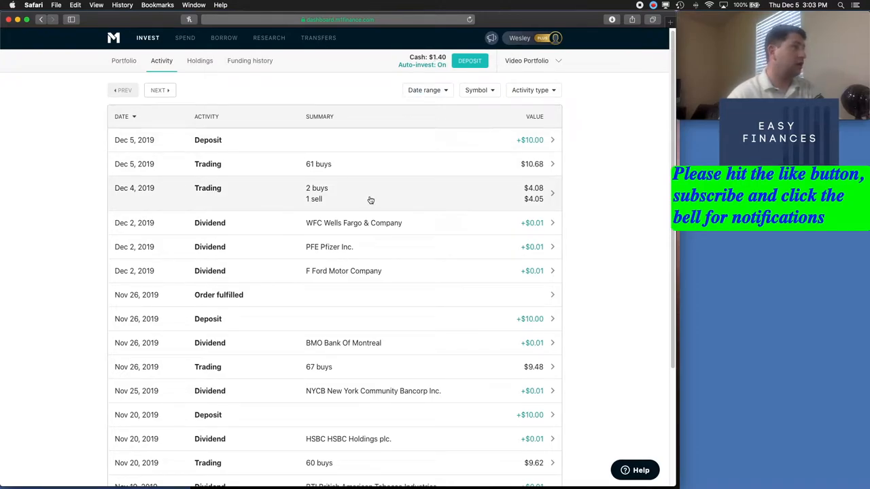
mouse_move(356, 197)
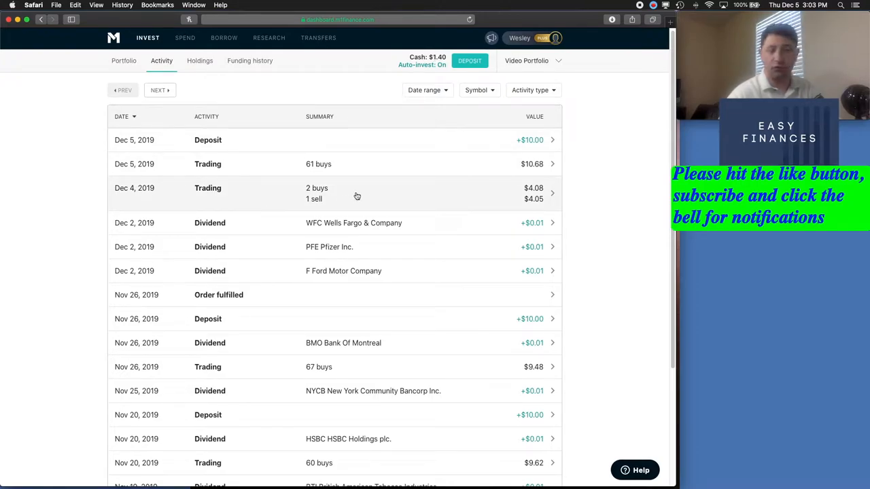
mouse_move(454, 202)
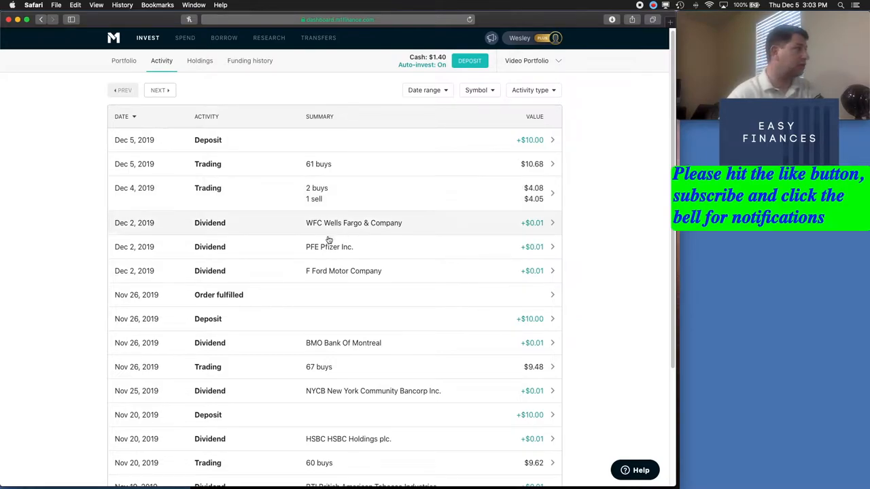
mouse_move(352, 258)
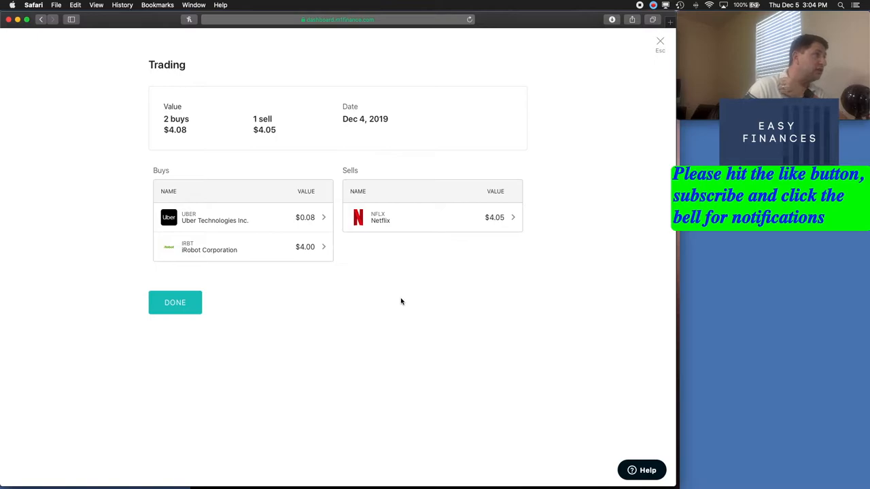
mouse_move(210, 140)
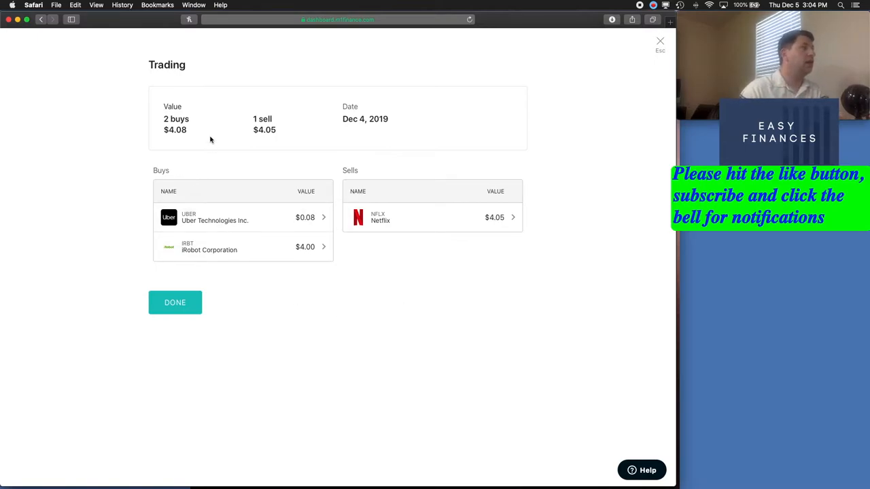
mouse_move(282, 224)
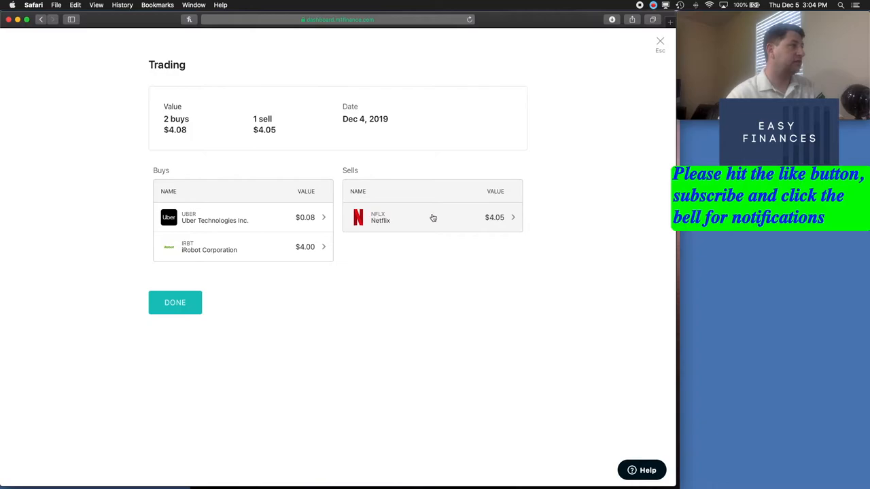
mouse_move(425, 214)
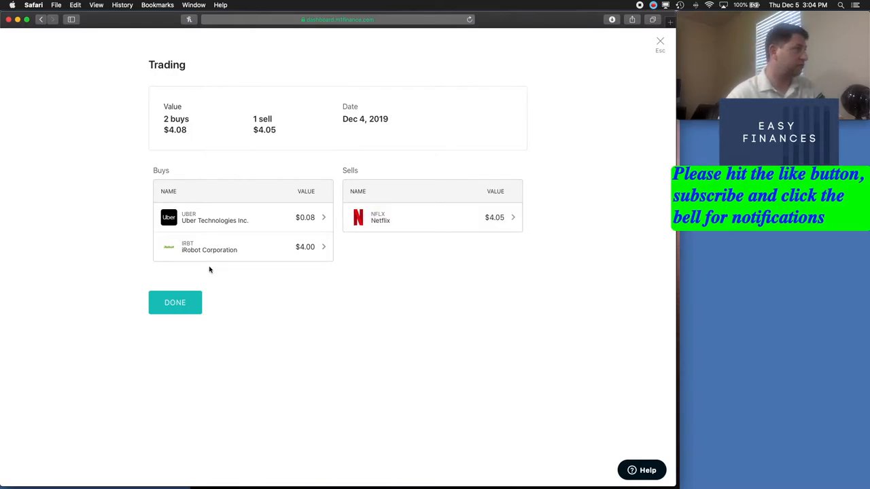
mouse_move(257, 252)
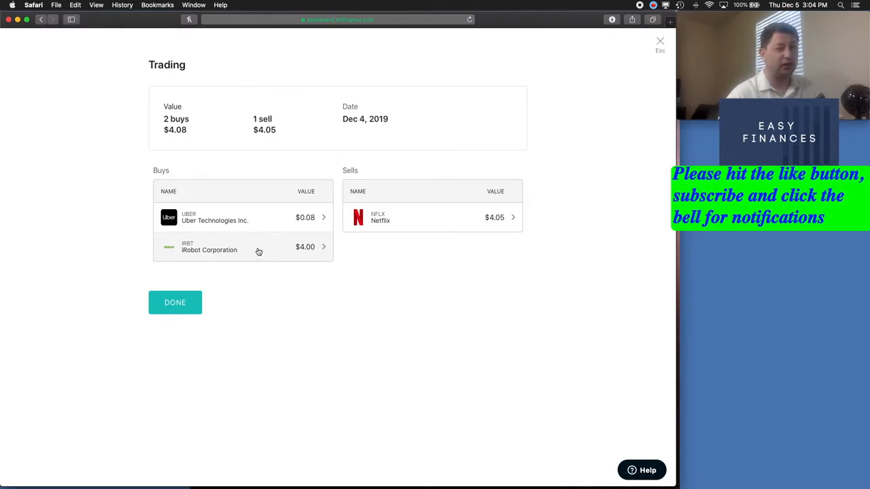
mouse_move(277, 288)
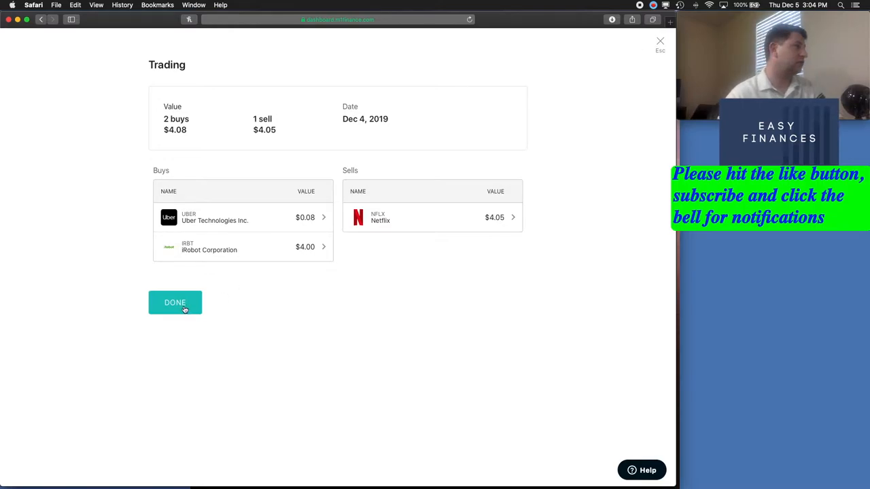
Close the trade details with DONE to return to the Activity list.
click(173, 302)
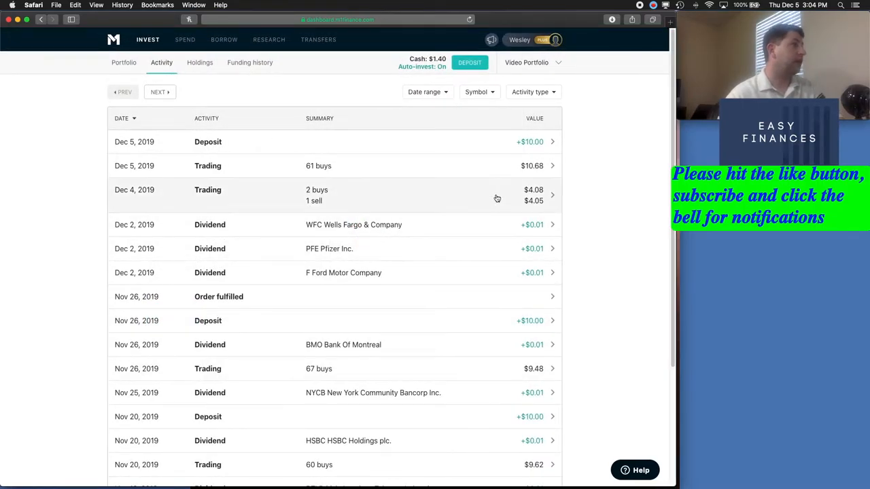
mouse_move(492, 199)
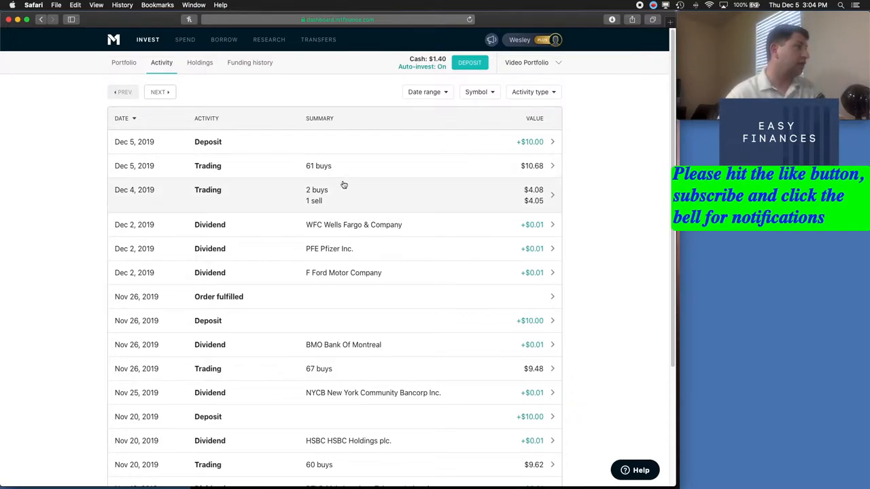
mouse_move(394, 326)
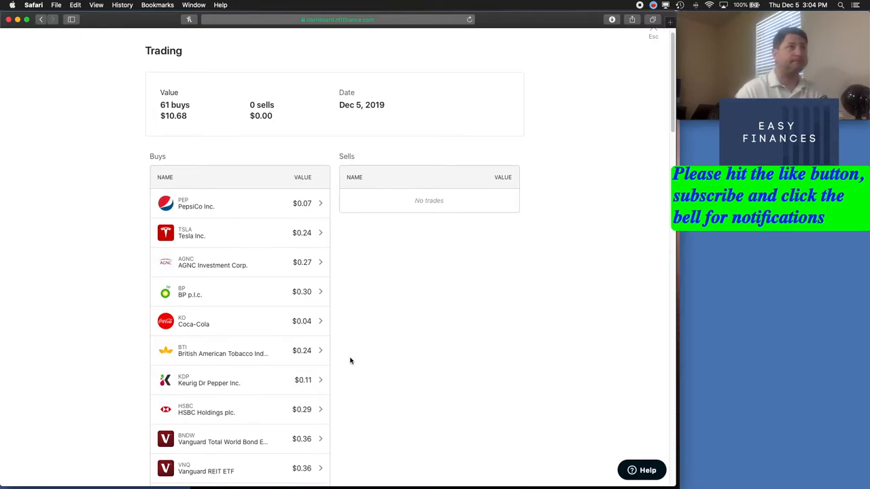
scroll(down, 3)
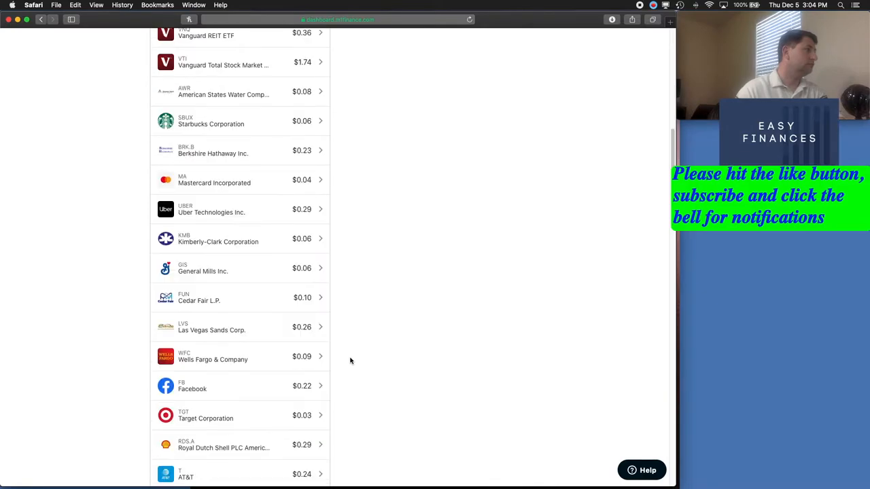
scroll(down, 3)
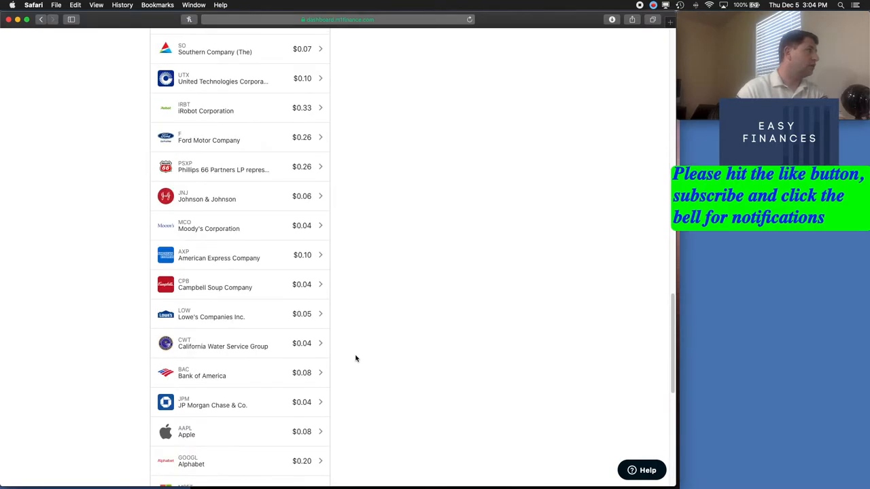
scroll(down, 3)
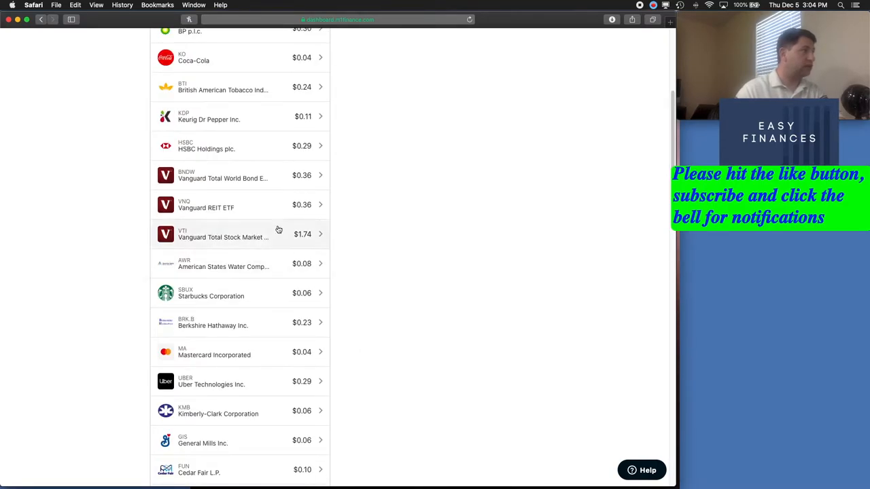
mouse_move(237, 177)
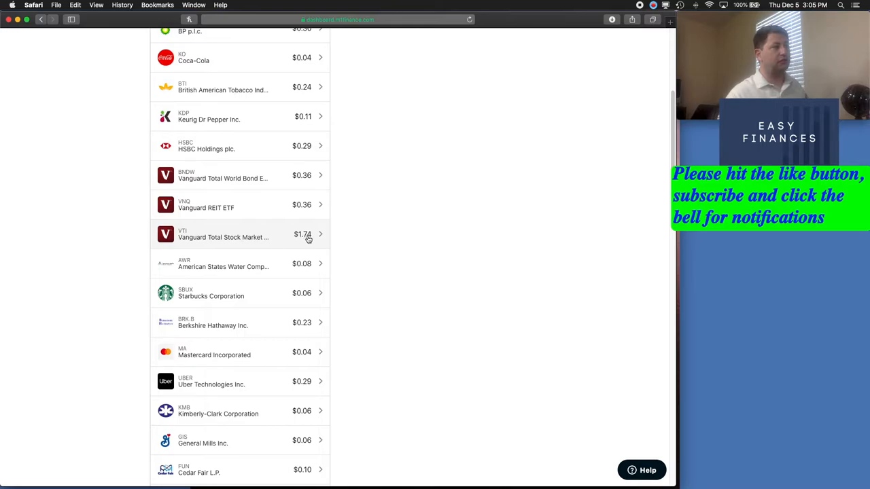
mouse_move(322, 237)
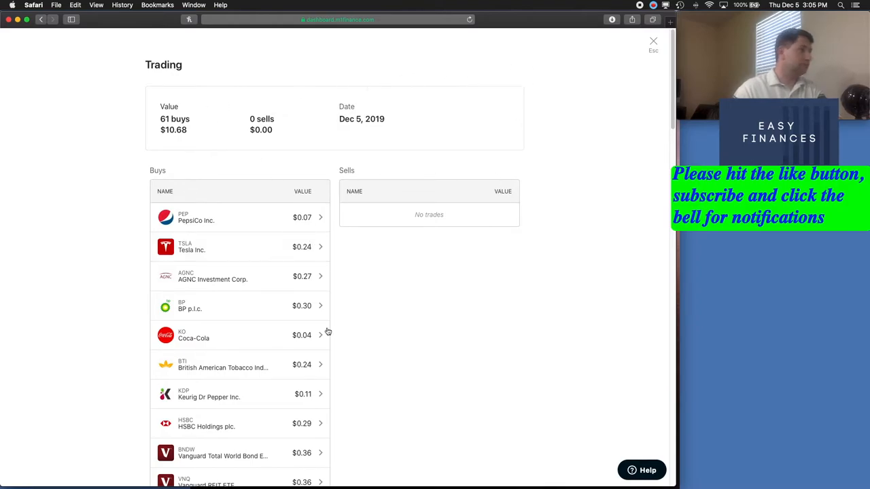
scroll(down, 3)
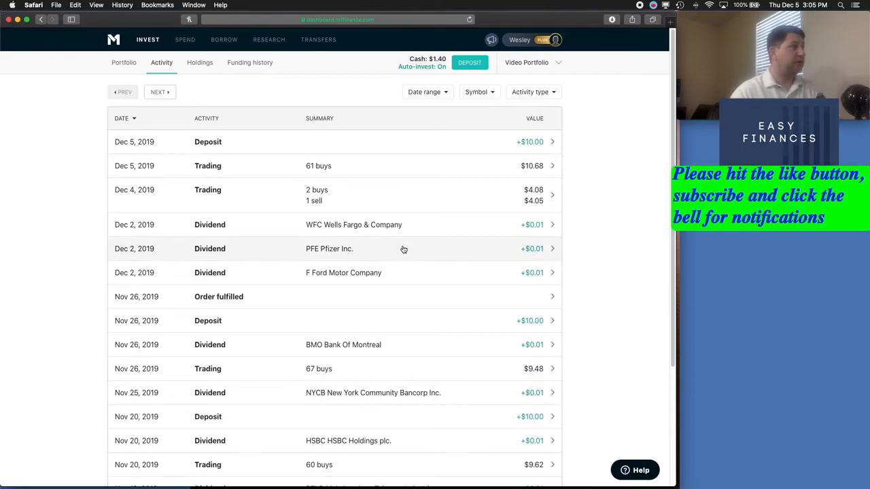
Return to the Video Portfolio overview and sort its slices by Gain (Return).
click(124, 62)
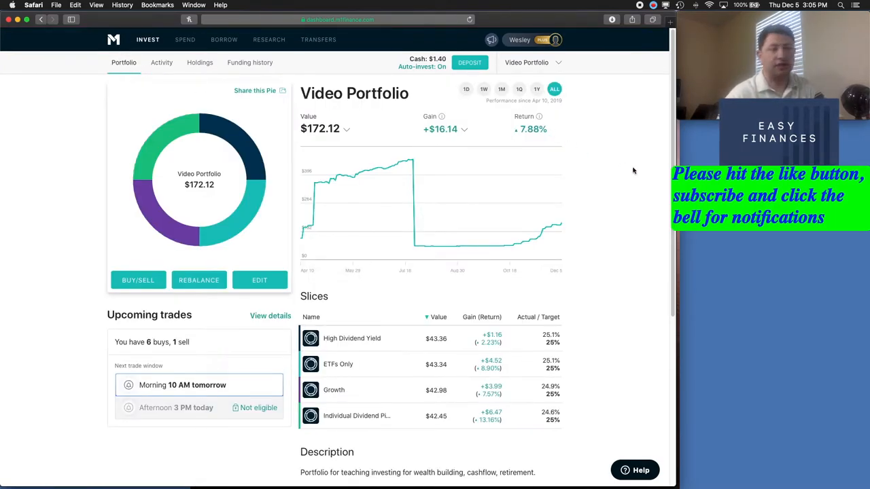
mouse_move(352, 337)
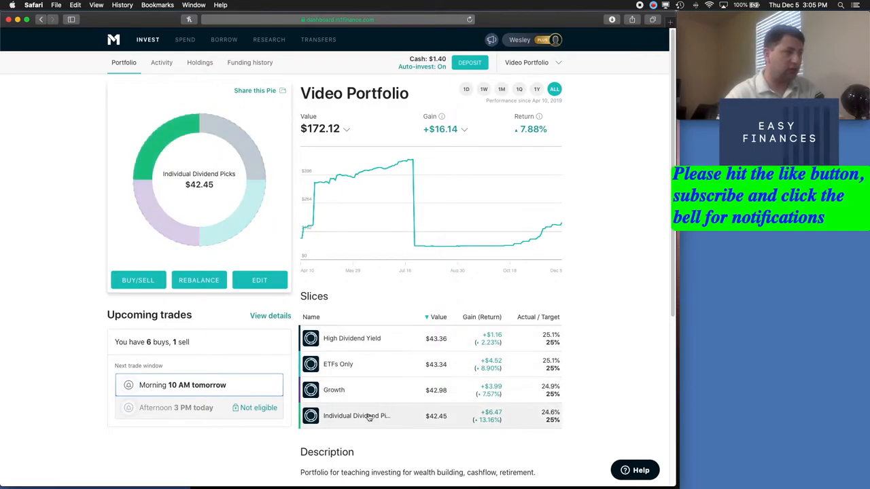
mouse_move(476, 323)
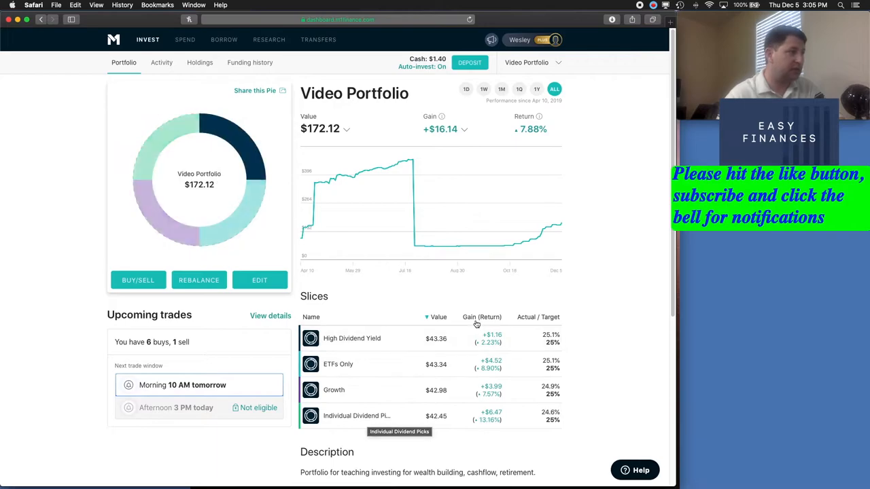
click(481, 317)
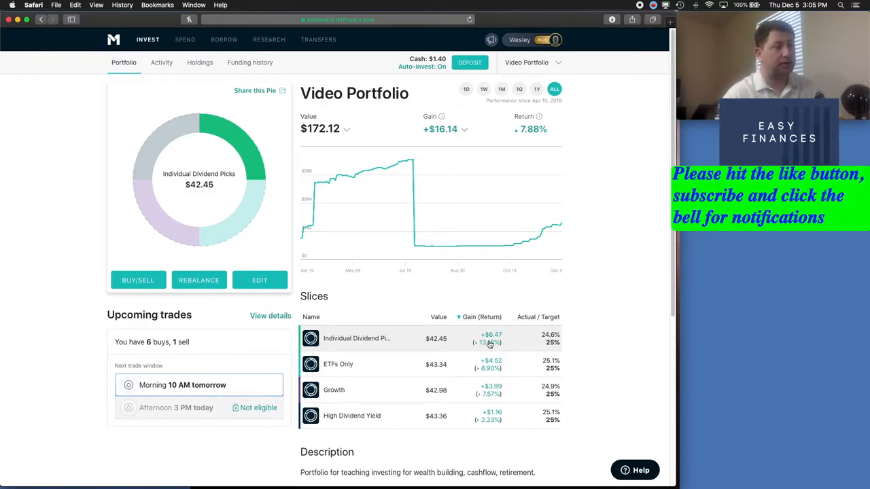
mouse_move(508, 349)
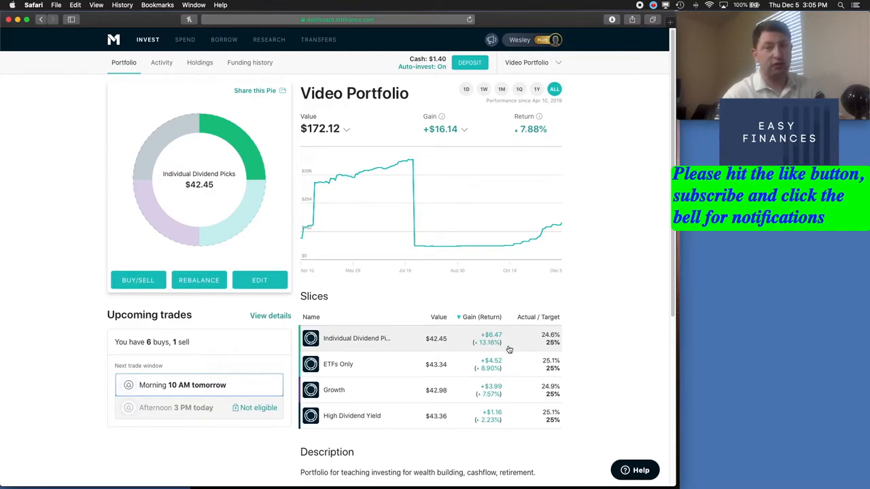
mouse_move(432, 353)
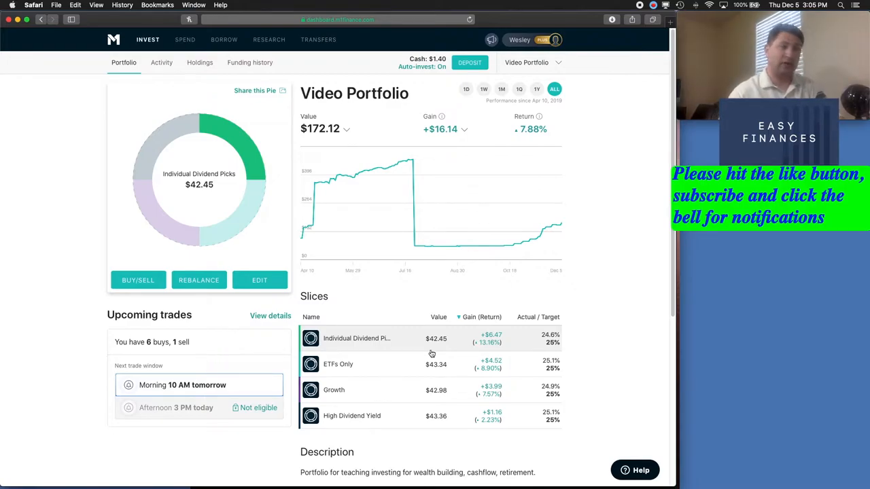
mouse_move(500, 346)
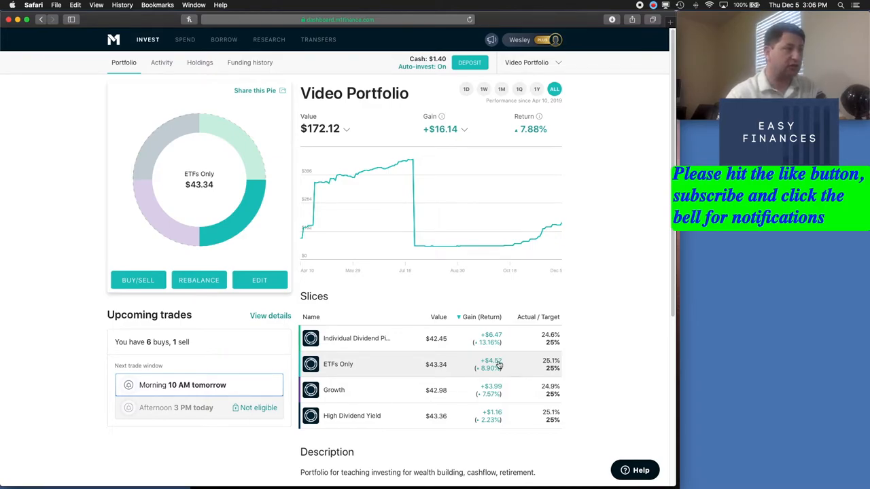
Reopen the Dec 4 trade details and close them, landing on the Activity list.
click(162, 62)
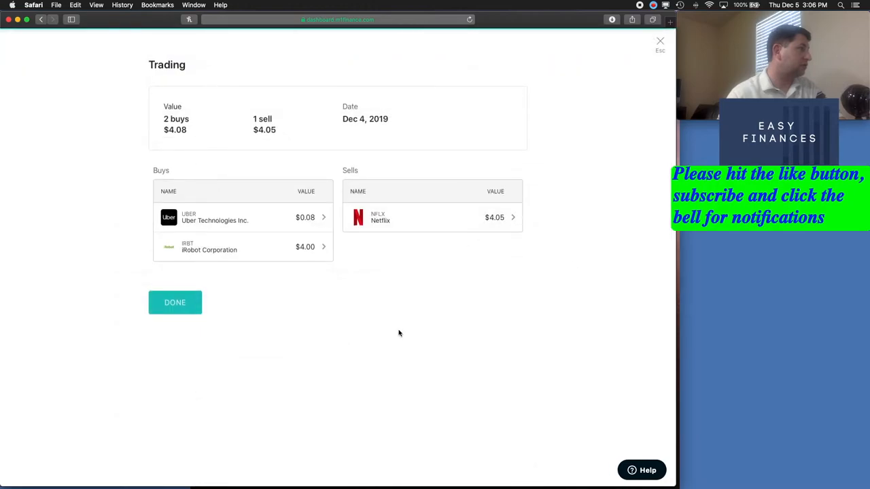
click(173, 302)
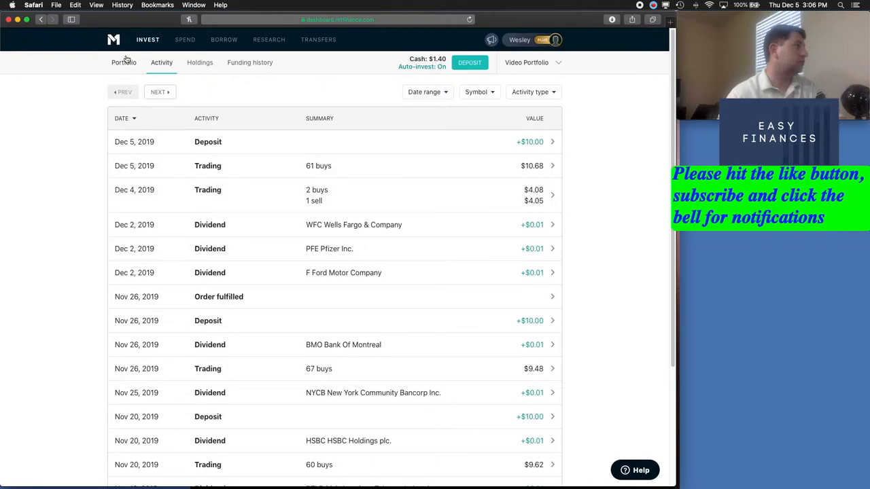
Return to the Video Portfolio overview with its four slices listed.
click(124, 63)
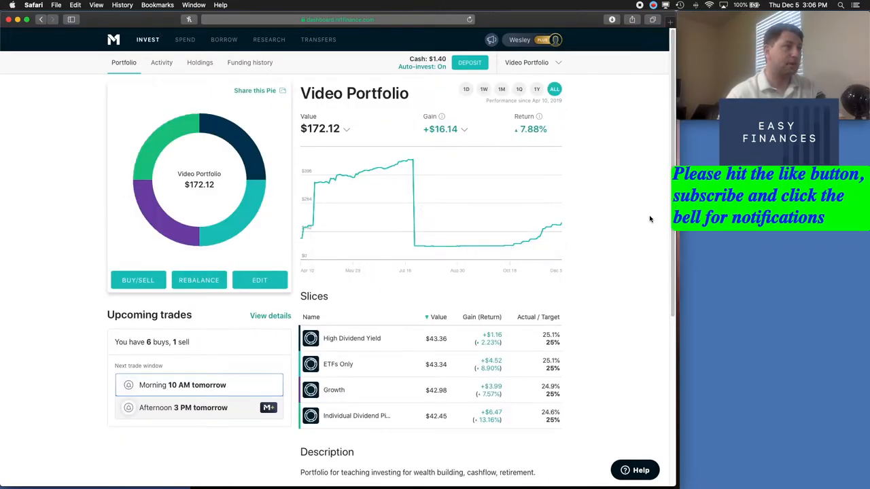
mouse_move(642, 147)
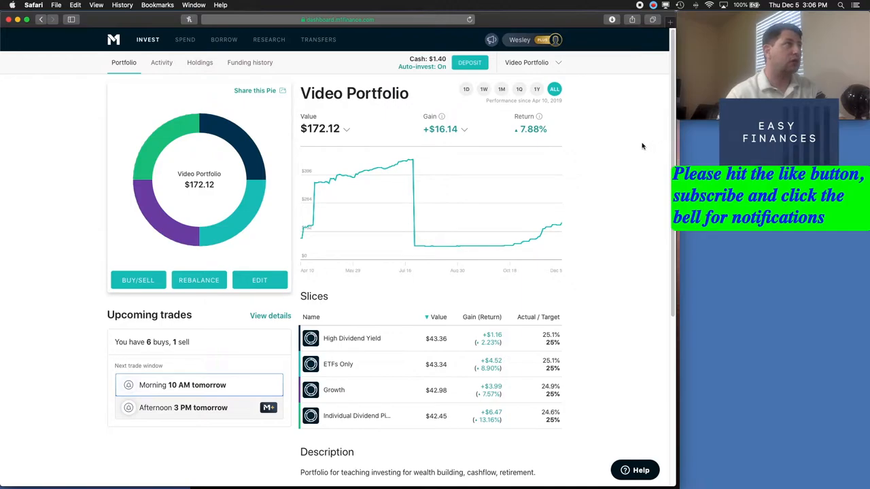
mouse_move(637, 147)
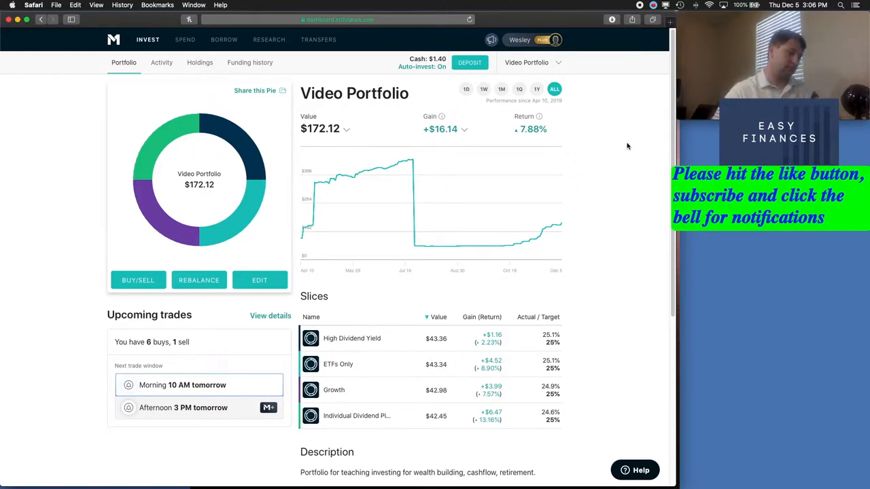
mouse_move(587, 83)
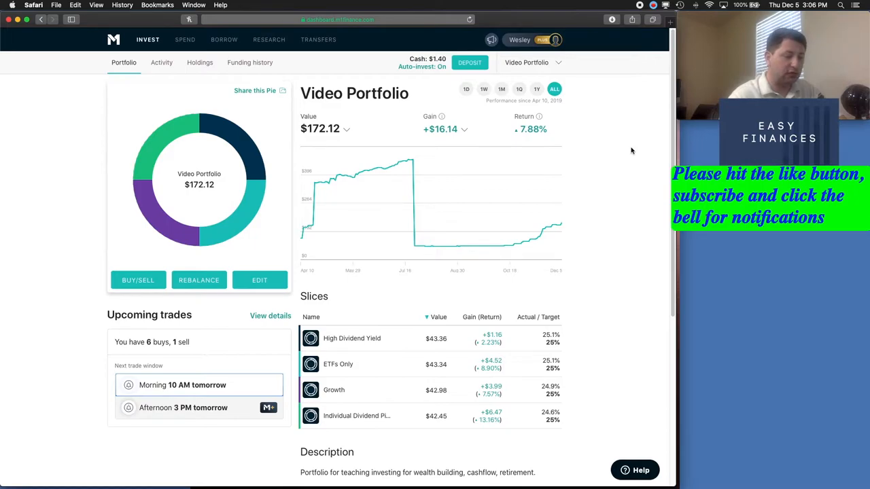
mouse_move(620, 162)
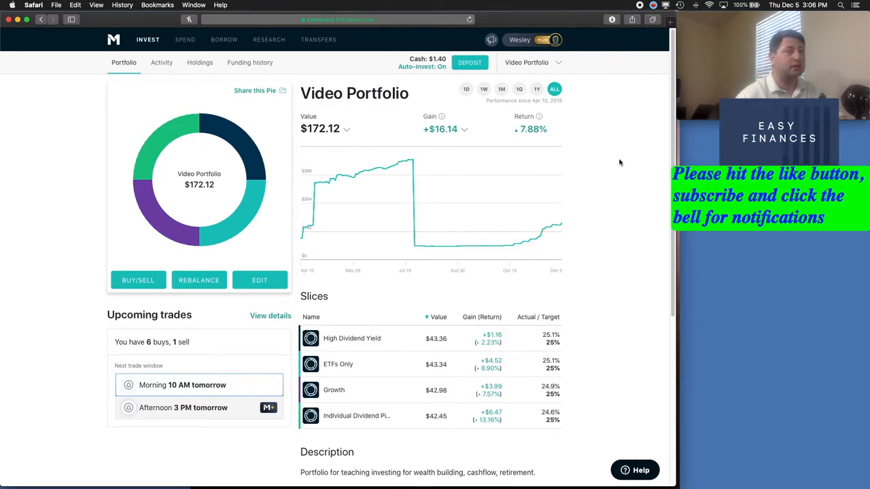
mouse_move(589, 127)
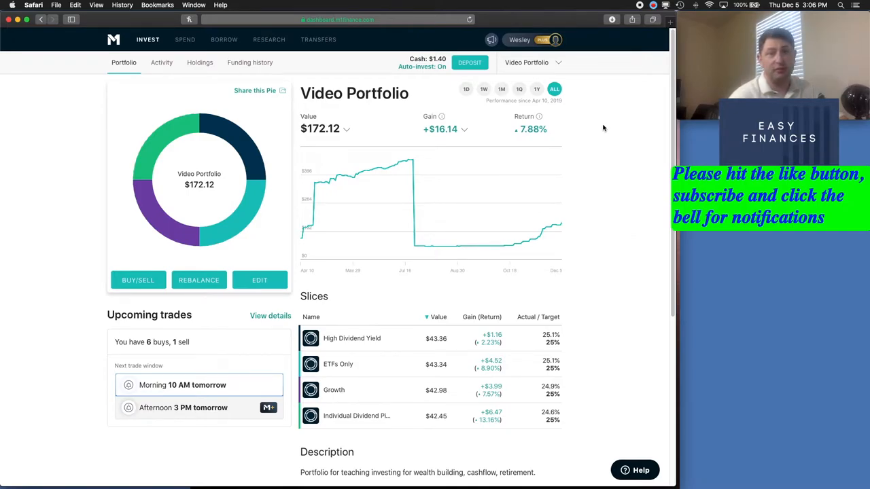
mouse_move(617, 156)
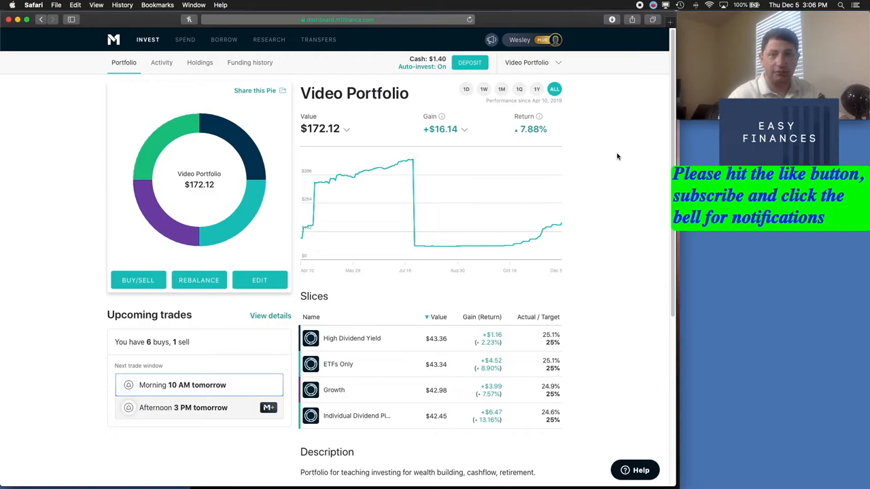
mouse_move(619, 191)
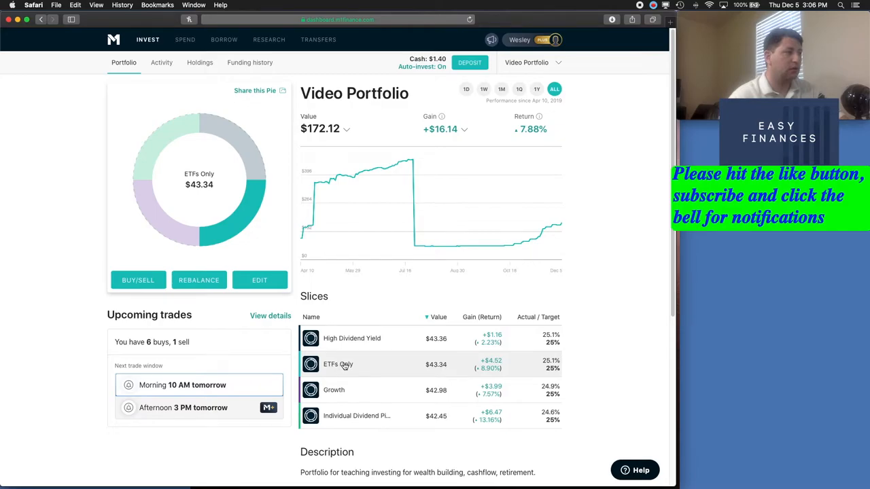
mouse_move(367, 416)
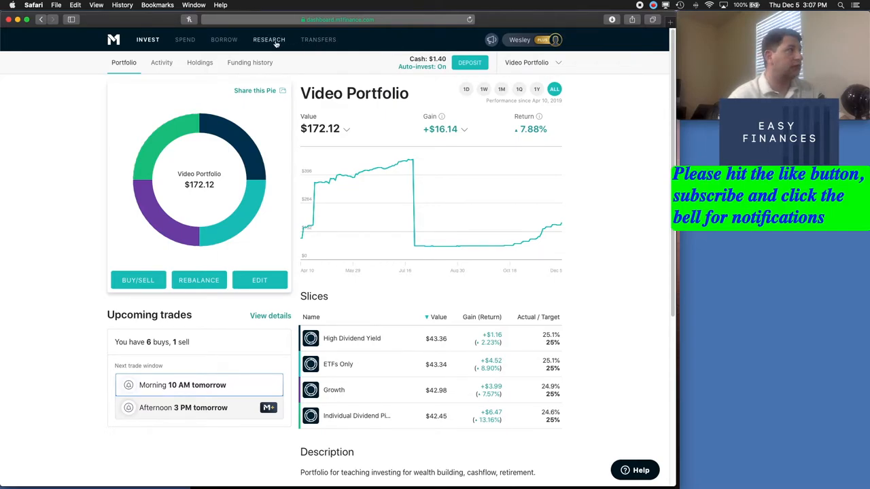
Go to Research > Stocks to list all 3,968 stocks ranked by market cap.
click(269, 40)
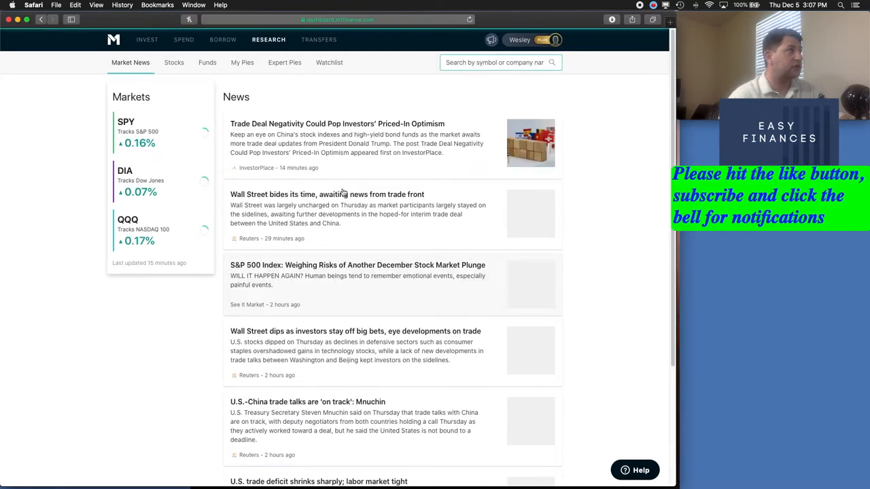
click(242, 63)
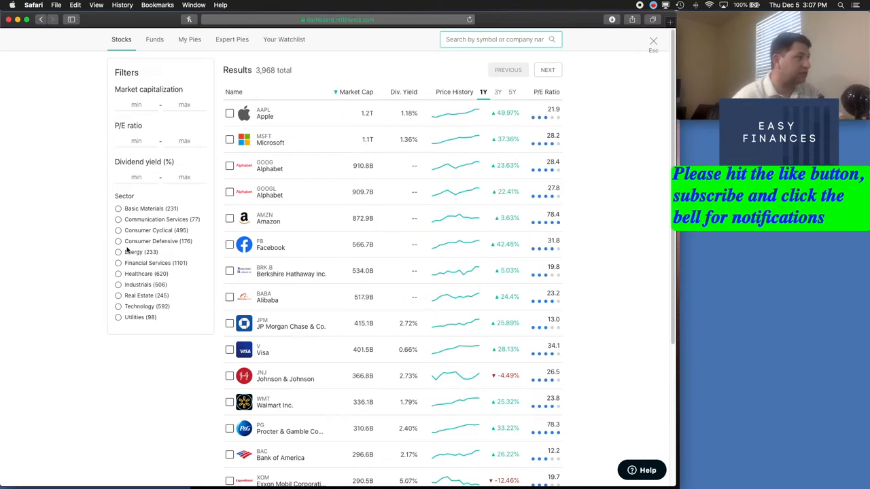
Filter the stock screener to the Consumer Defensive sector, narrowing to 176 results.
click(118, 242)
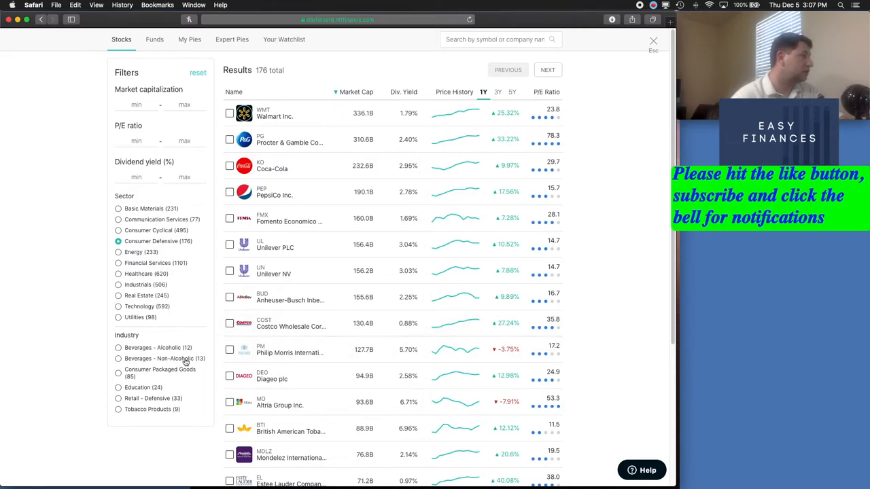
mouse_move(180, 259)
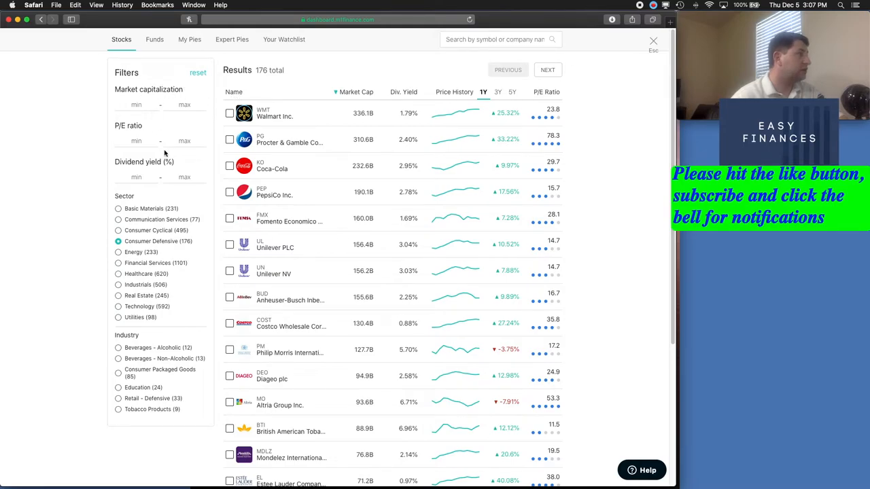
mouse_move(175, 174)
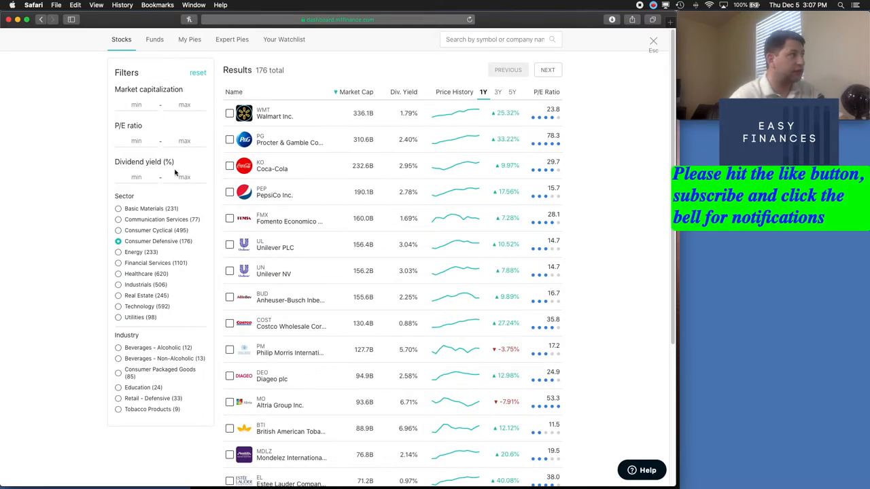
click(500, 38)
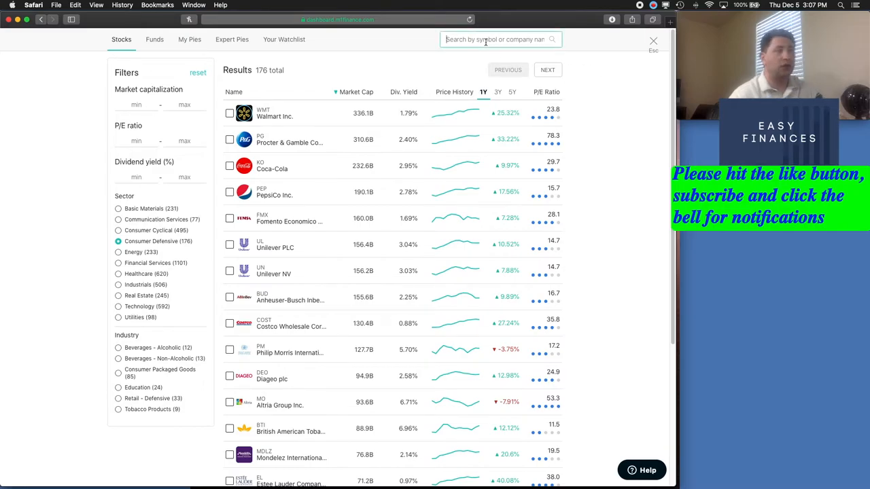
Search VNQ, open Vanguard REIT ETF and add it to the basket.
text(Van)
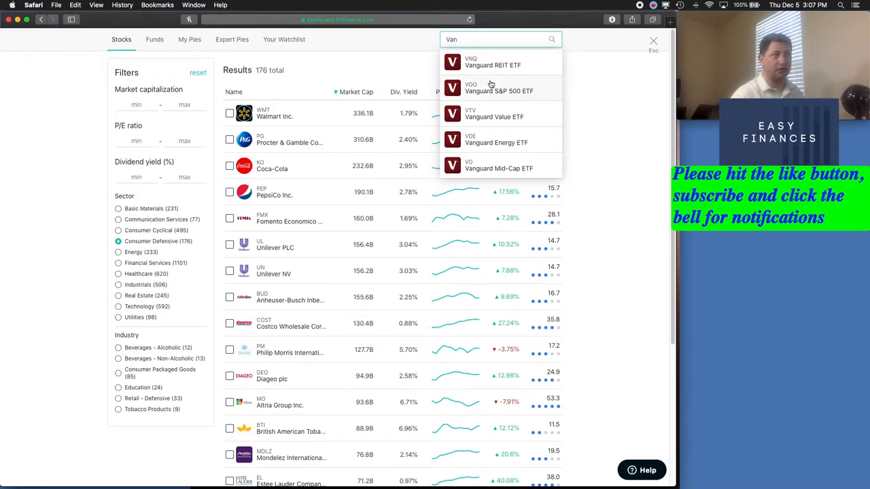
mouse_move(484, 83)
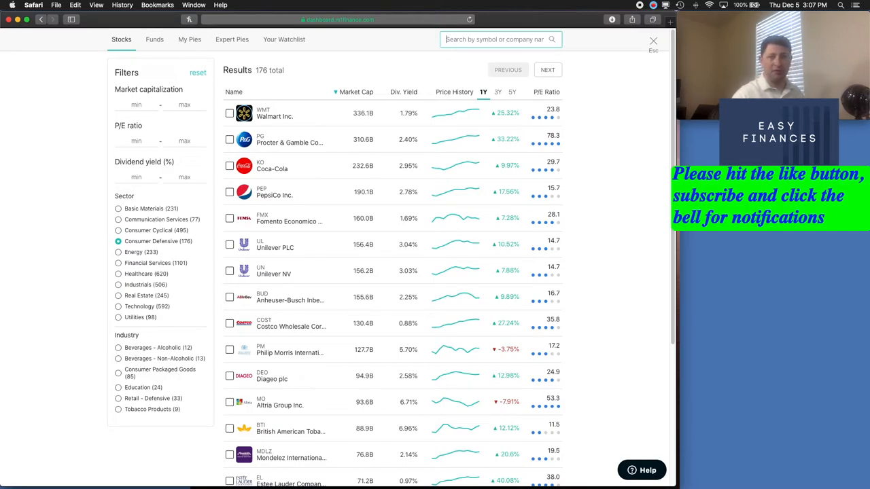
text(Va)
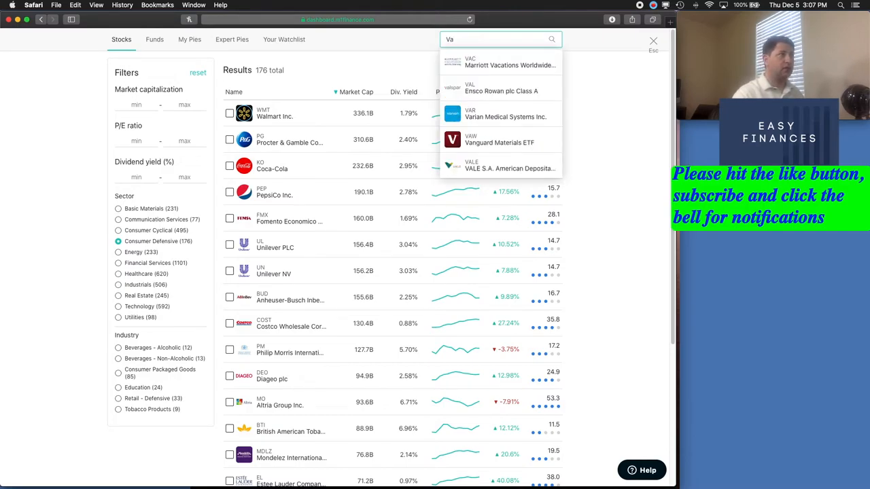
text(VNQ)
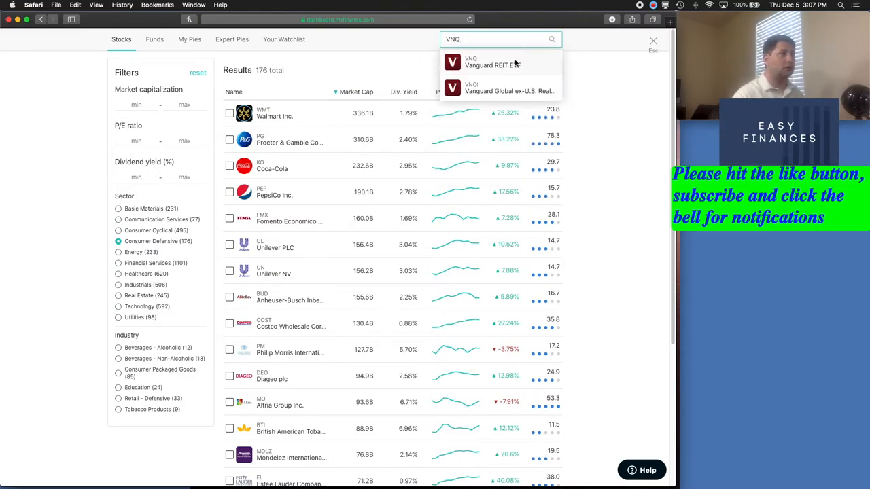
click(500, 61)
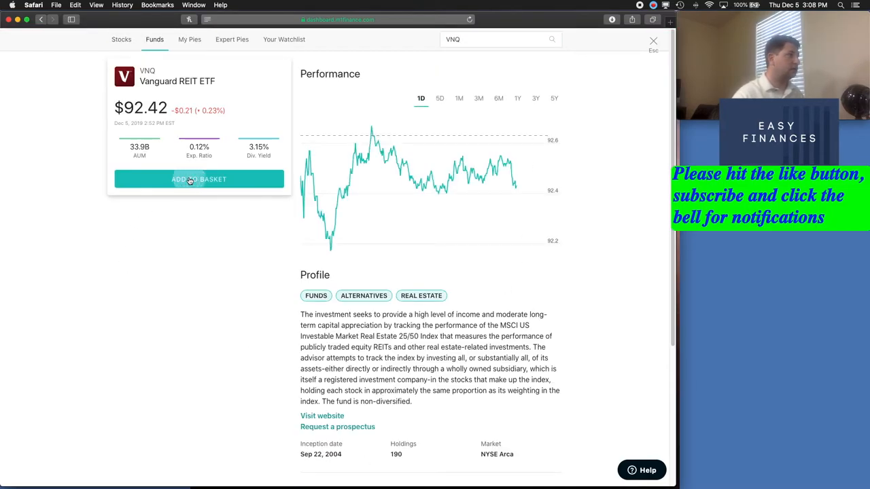
click(198, 180)
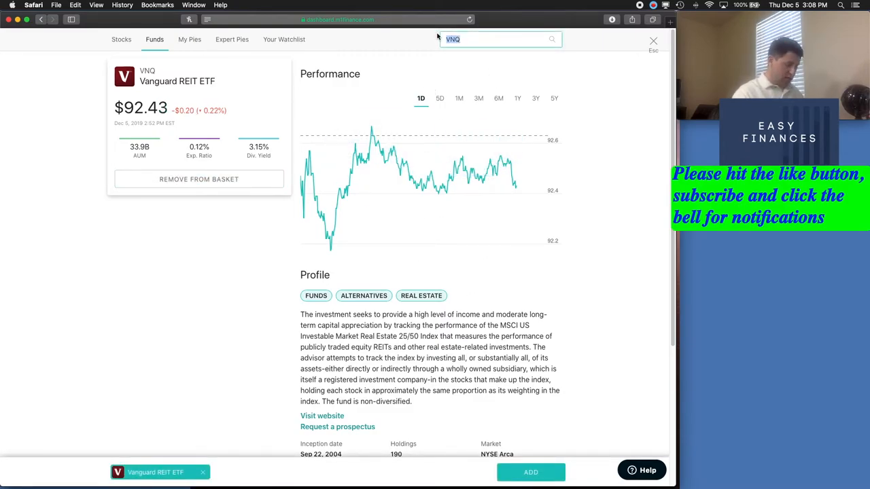
Add VTI and BNDW to the basket from their fund pages via search.
text(VTI)
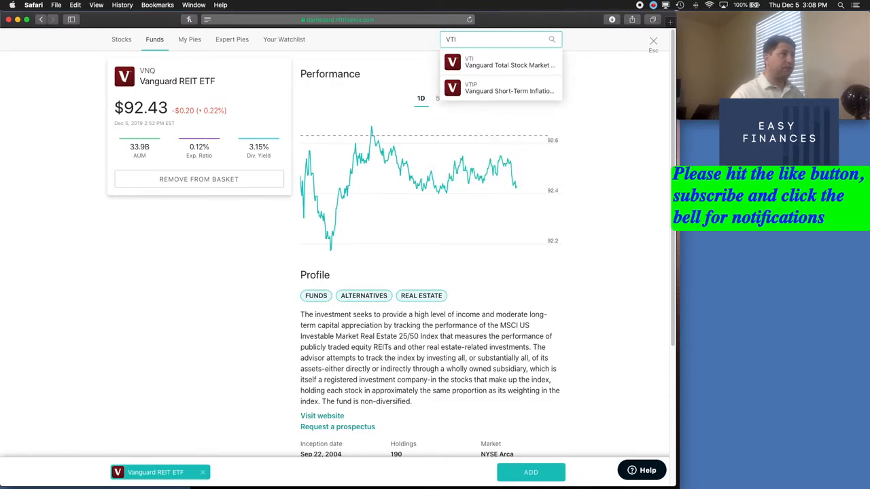
click(500, 61)
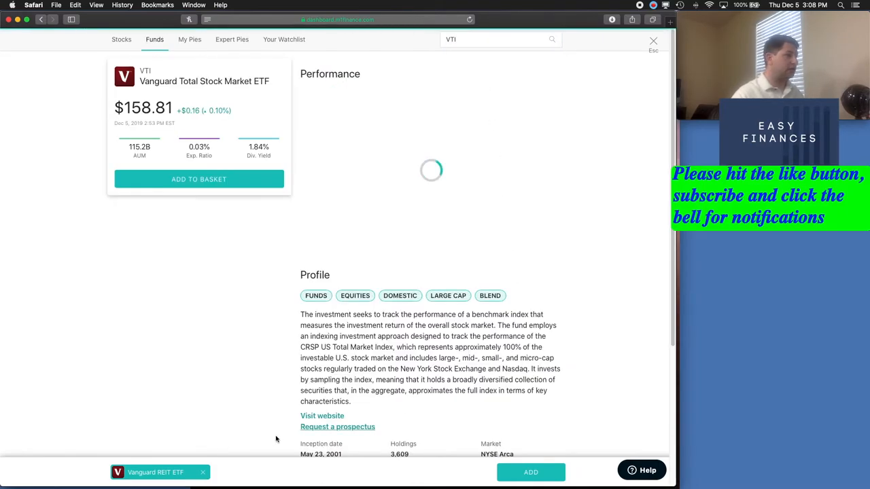
click(198, 179)
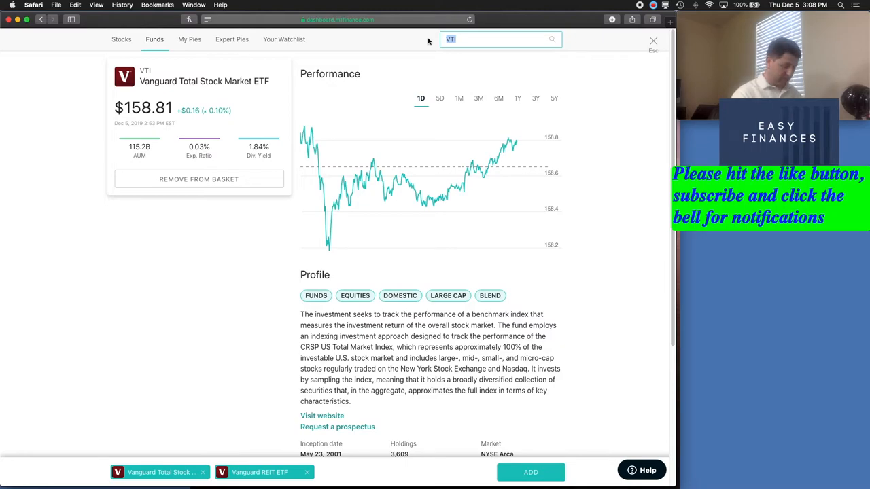
text(BNDW)
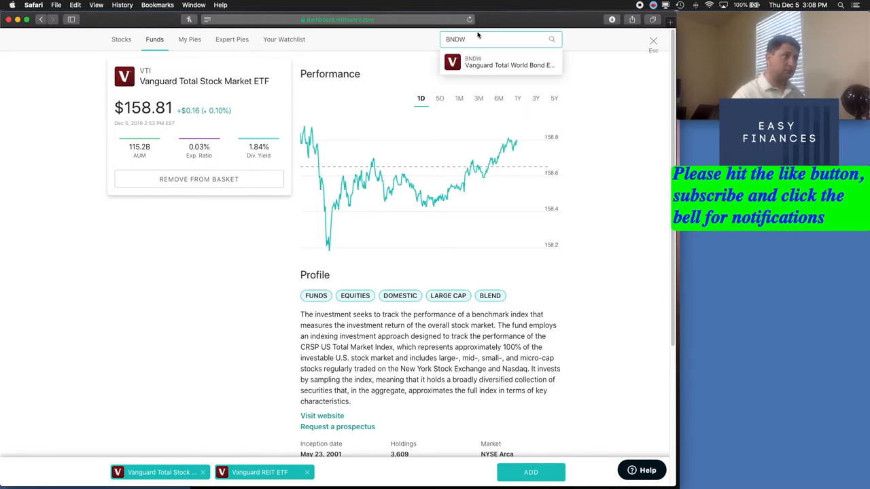
click(500, 61)
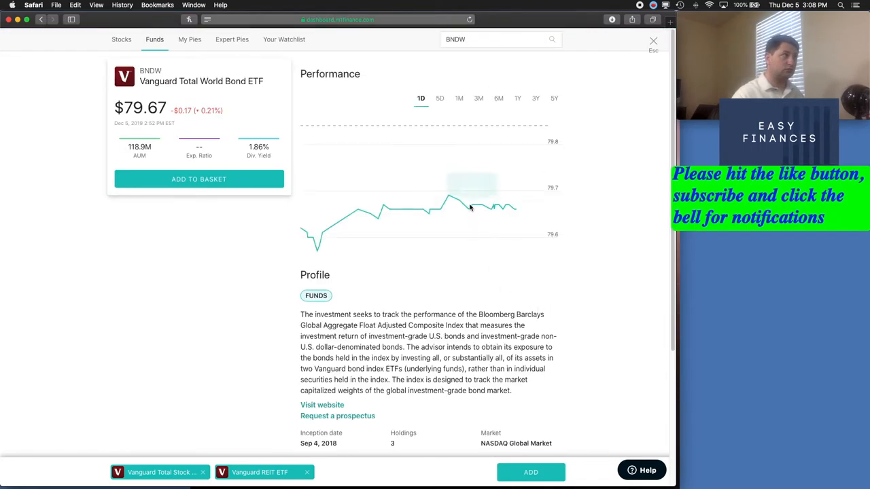
click(198, 180)
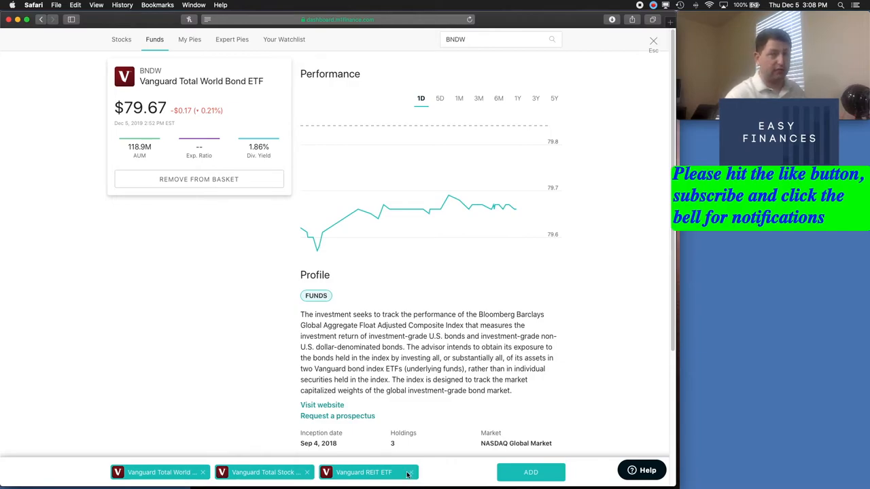
mouse_move(429, 473)
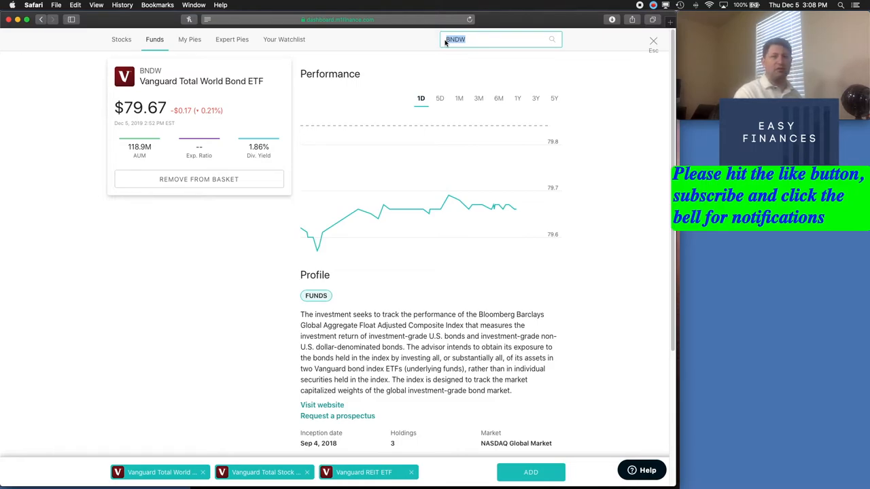
Add SPDR Gold Trust (GLD) to the basket from its fund page.
text(GLD)
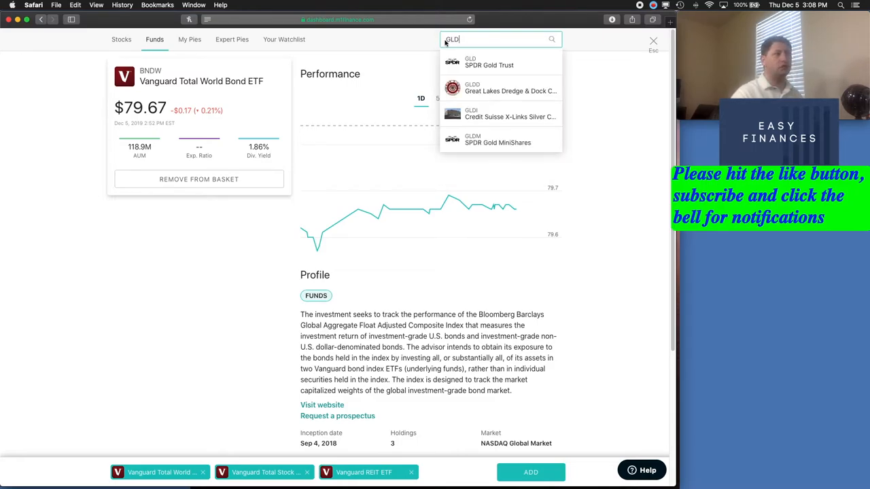
click(489, 61)
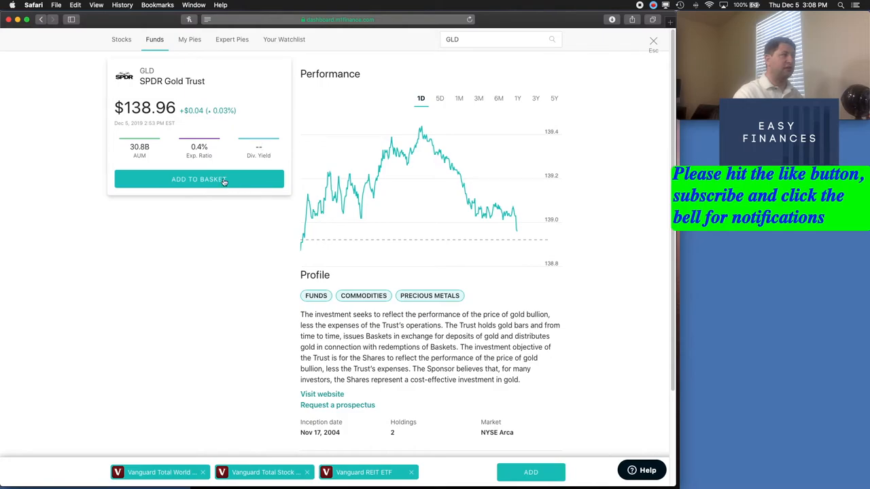
click(198, 179)
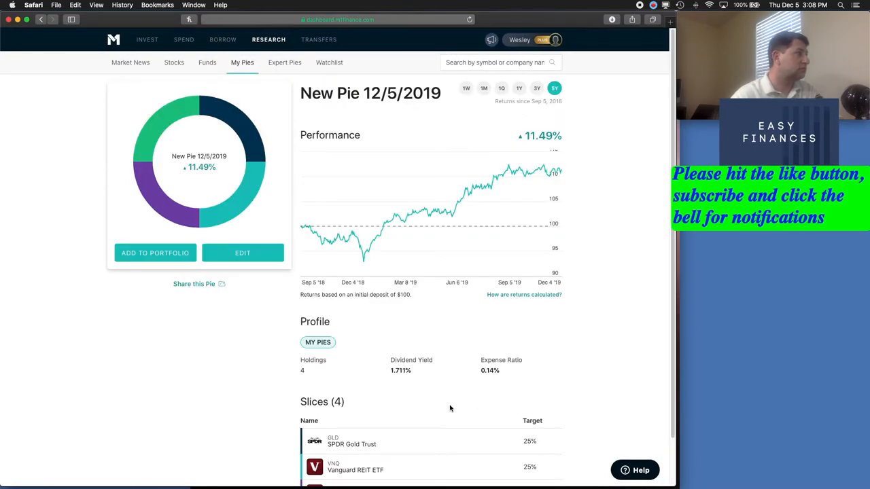
Review the new pie's four 25% slices and enter edit mode.
scroll(down, 3)
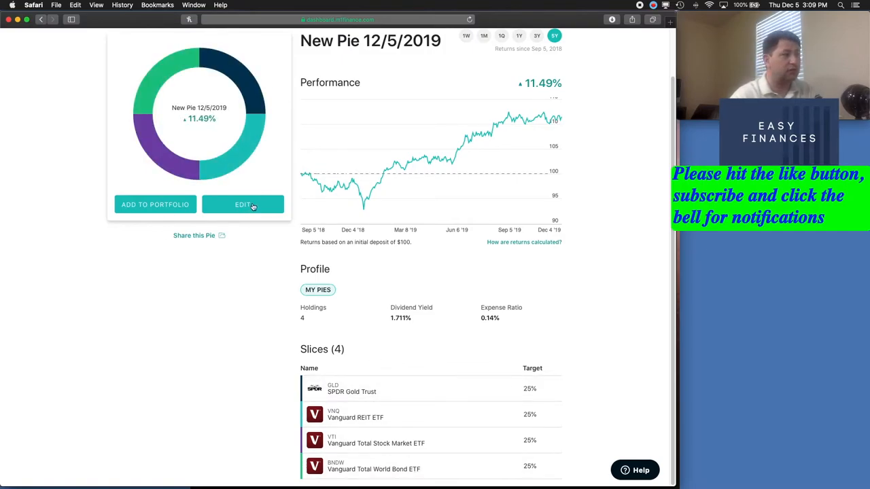
mouse_move(437, 322)
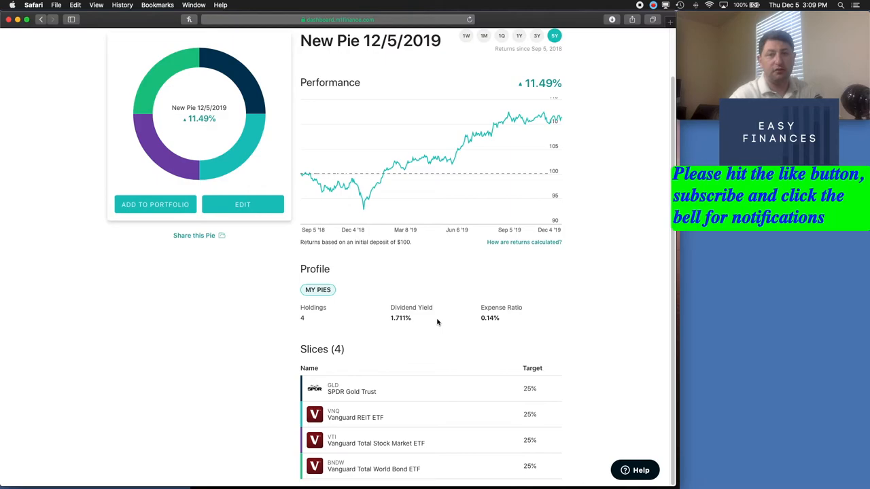
click(242, 204)
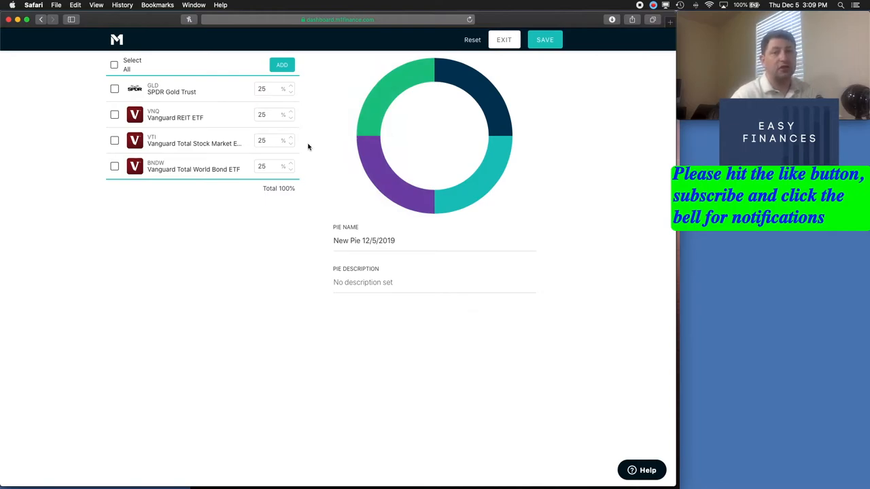
mouse_move(312, 144)
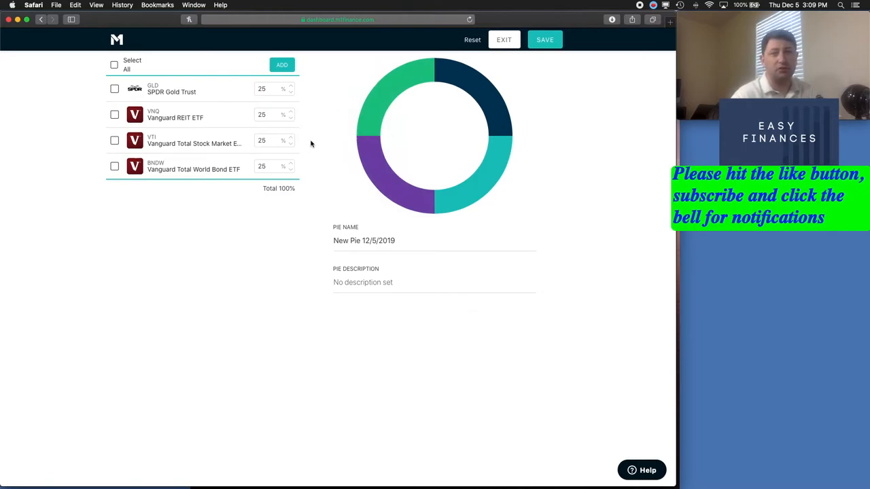
mouse_move(319, 147)
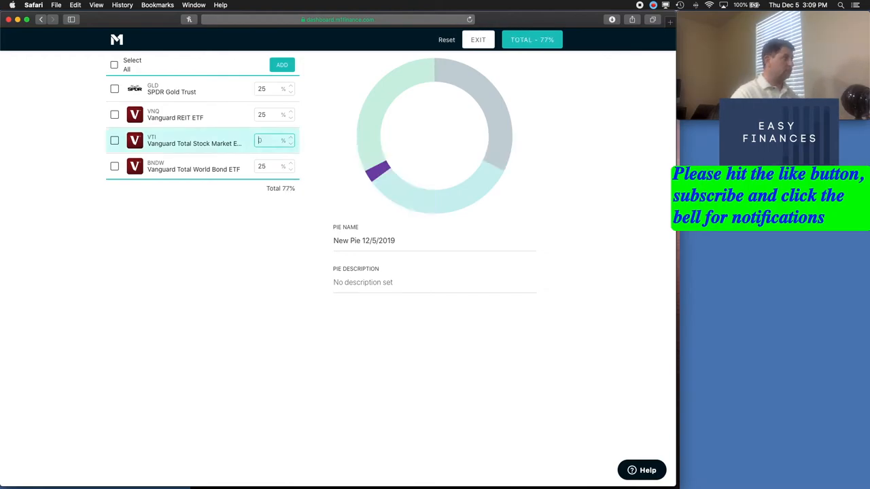
Set VTI to 50% and start adjusting the GLD and VNQ weights toward 20%.
text(50)
click(275, 165)
text(2)
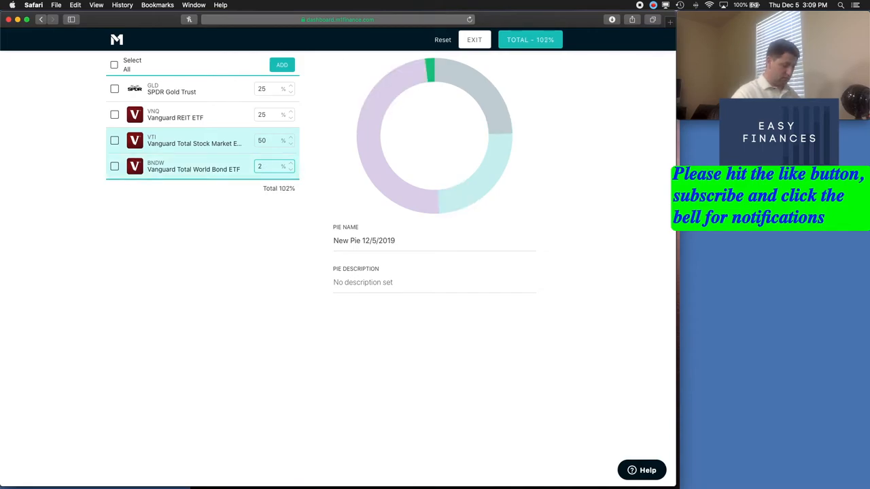
text(15)
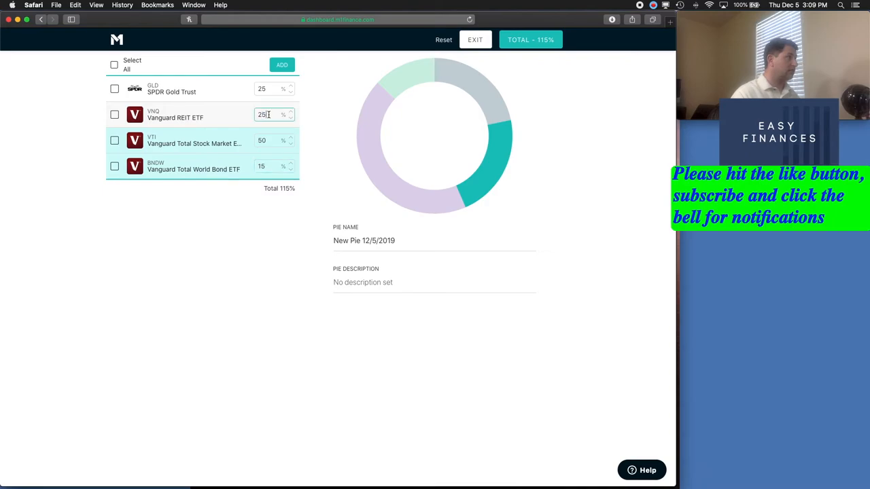
text(0)
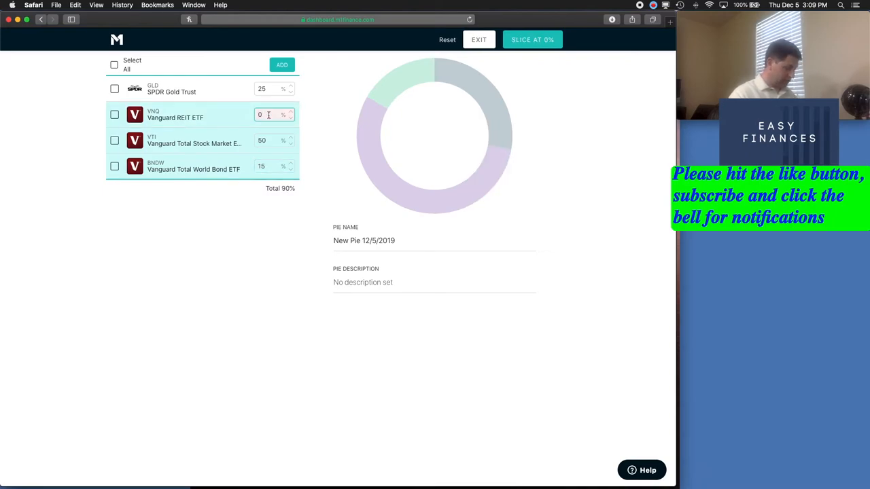
text(15)
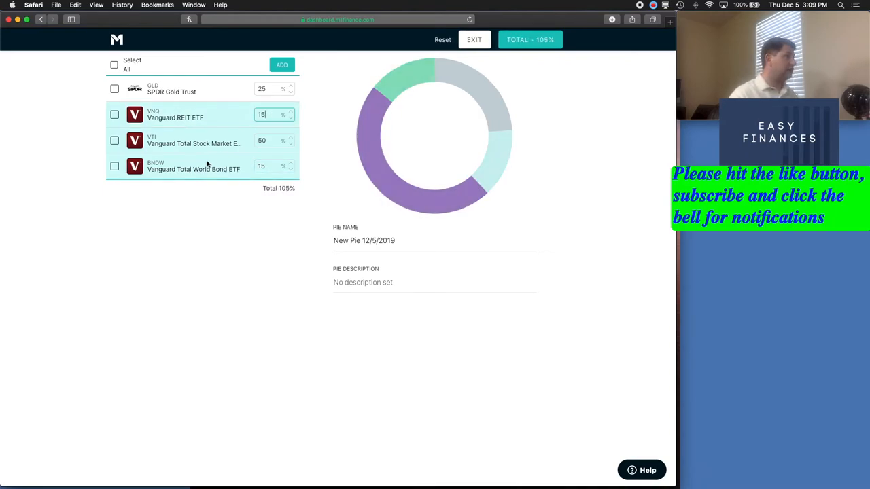
click(271, 89)
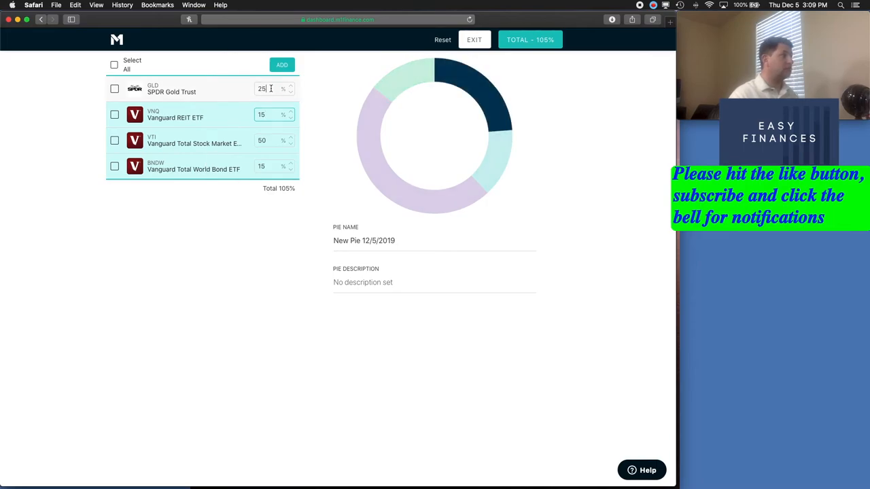
text(2)
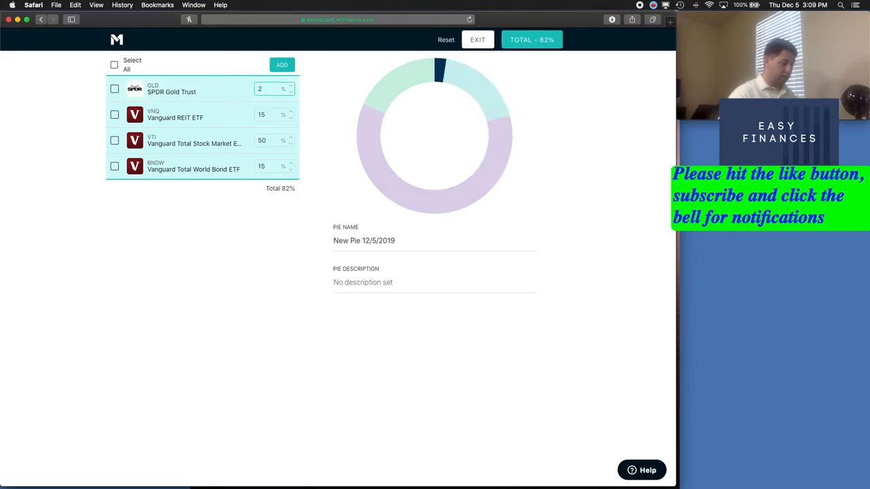
text(20)
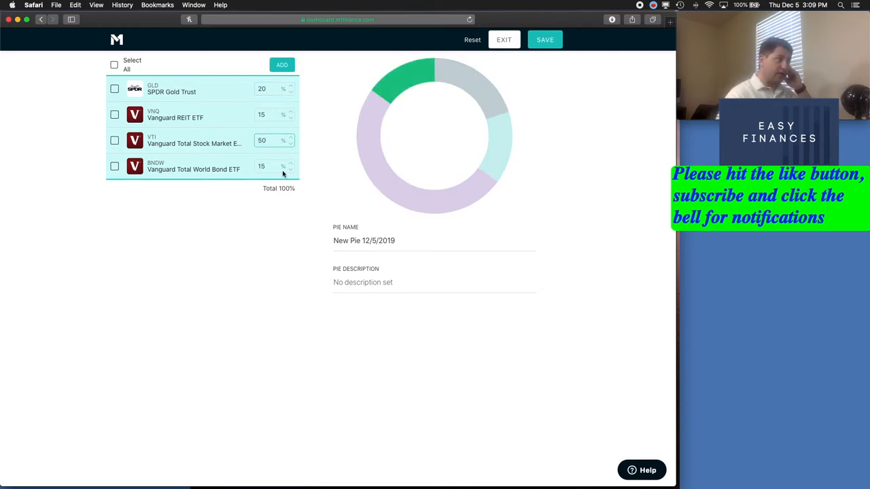
Set BNDW 20%, VNQ 20% and correct GLD to 10% so the pie totals 100%.
click(272, 166)
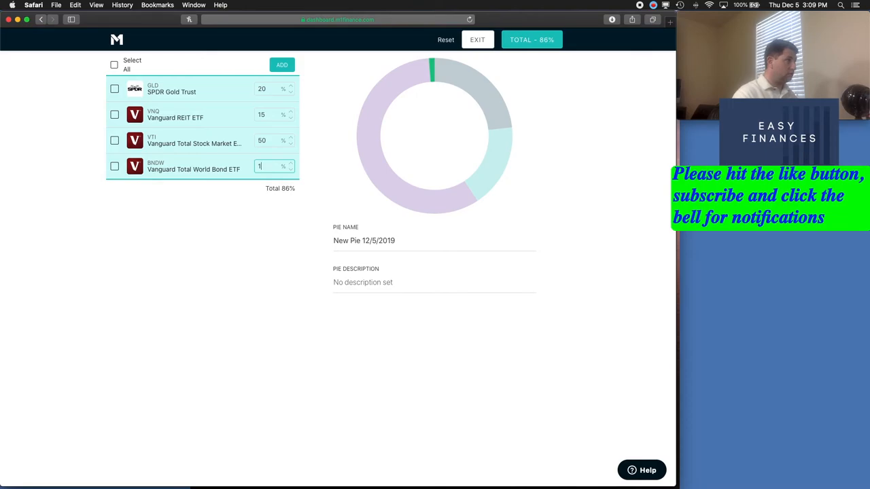
text(20)
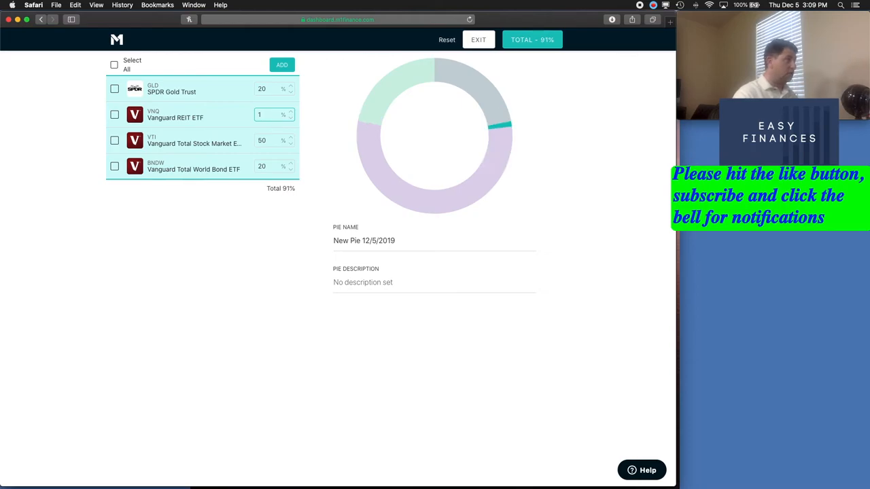
text(20)
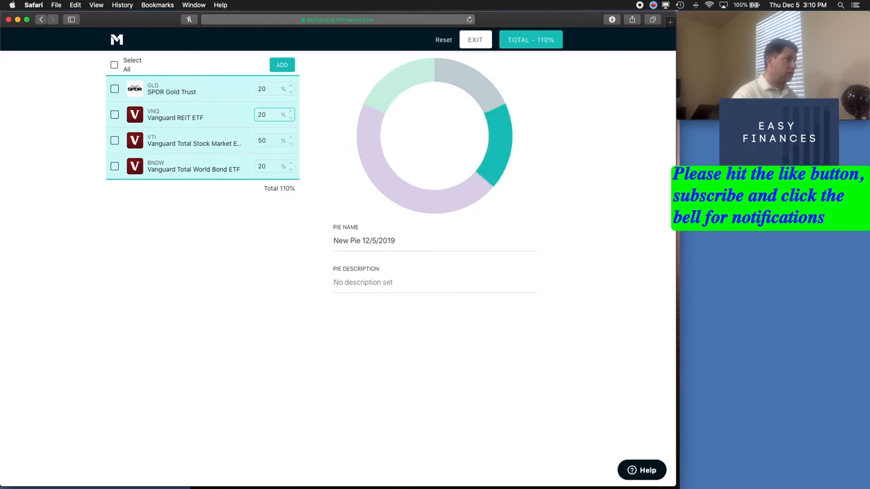
click(271, 88)
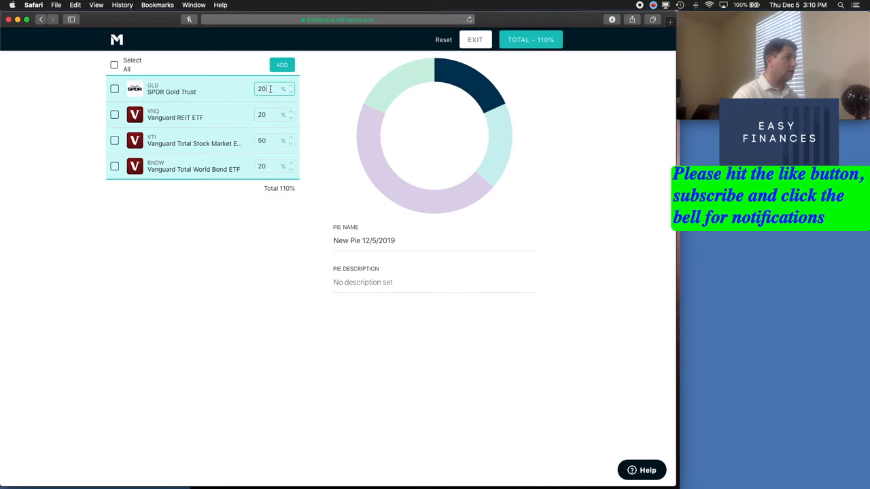
text(0)
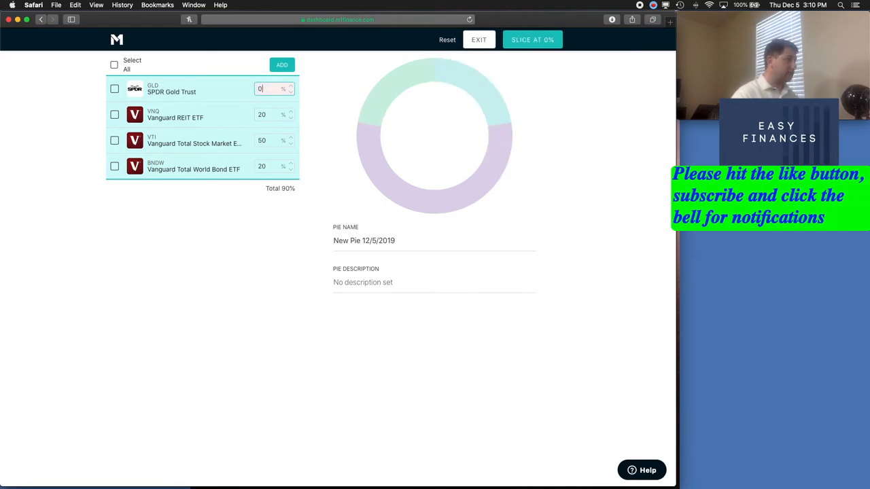
text(10)
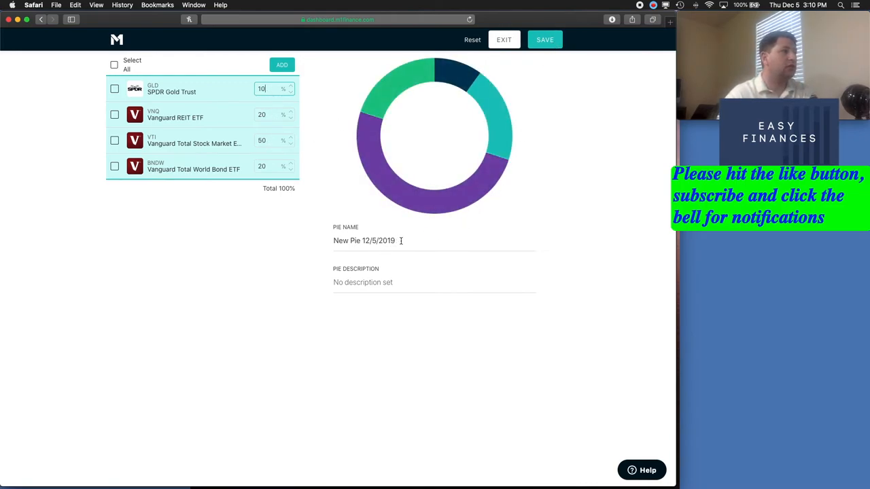
Rename the pie 'Video Tutorial Pie' and save it.
triple_click(364, 240)
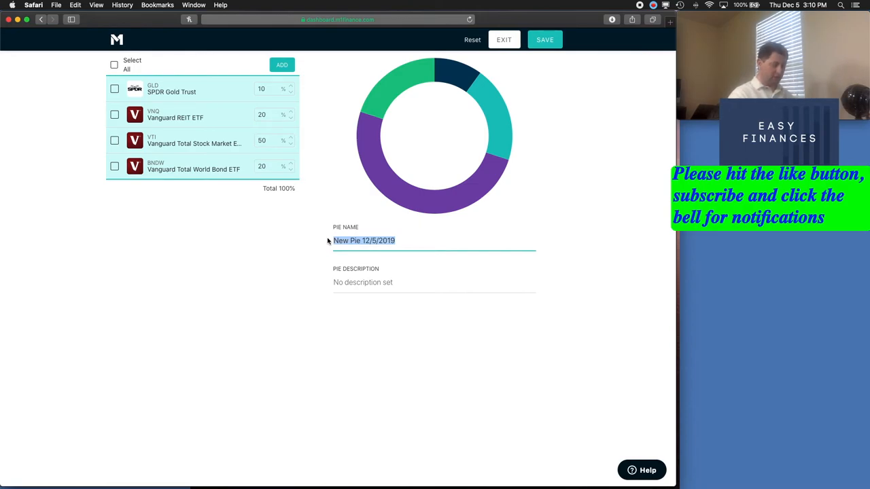
text(Video)
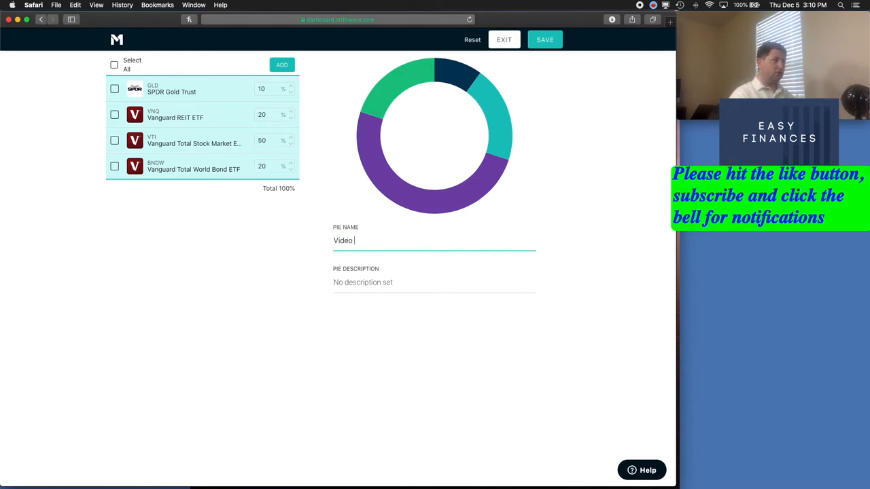
text(Tutor)
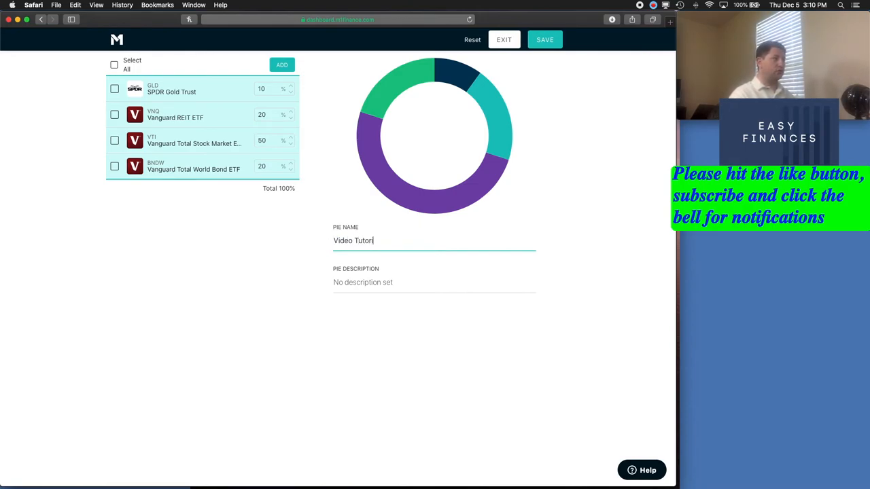
text(ial)
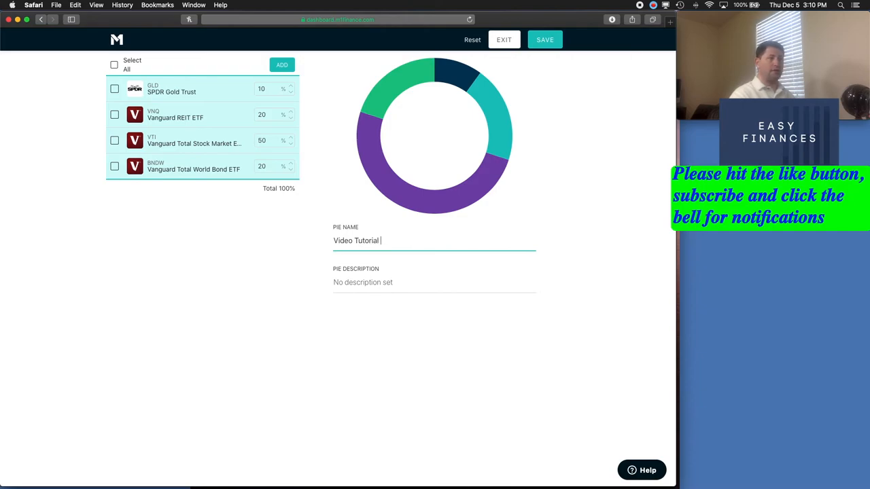
text(Pie)
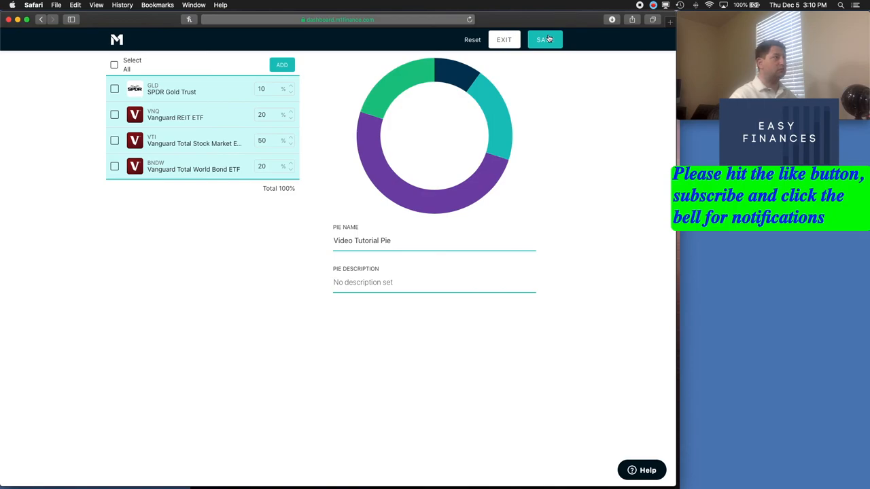
click(543, 39)
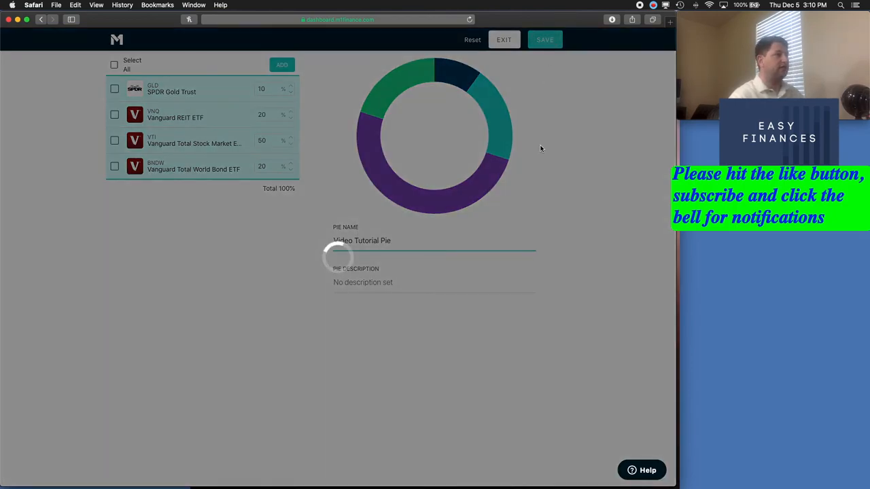
click(544, 40)
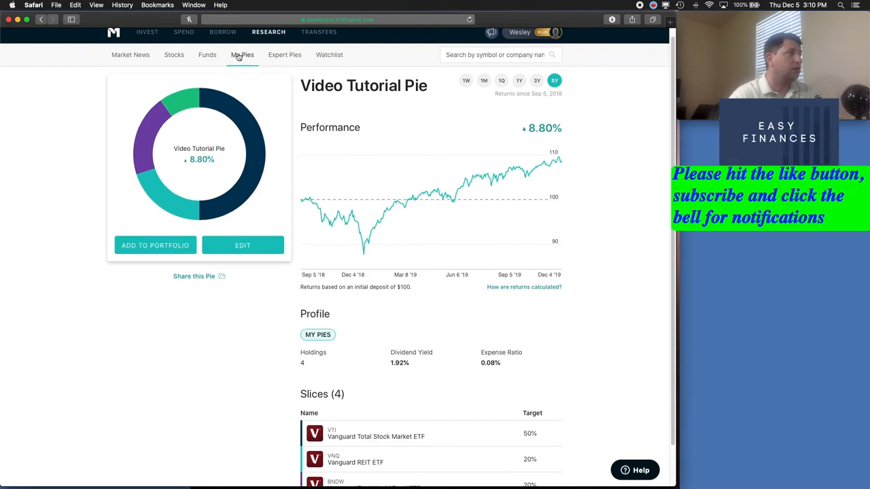
Show Video Tutorial Pie from My Pies with its slices VTI 50%, VNQ 20%, BNDW 20%, GLD 10%.
click(242, 55)
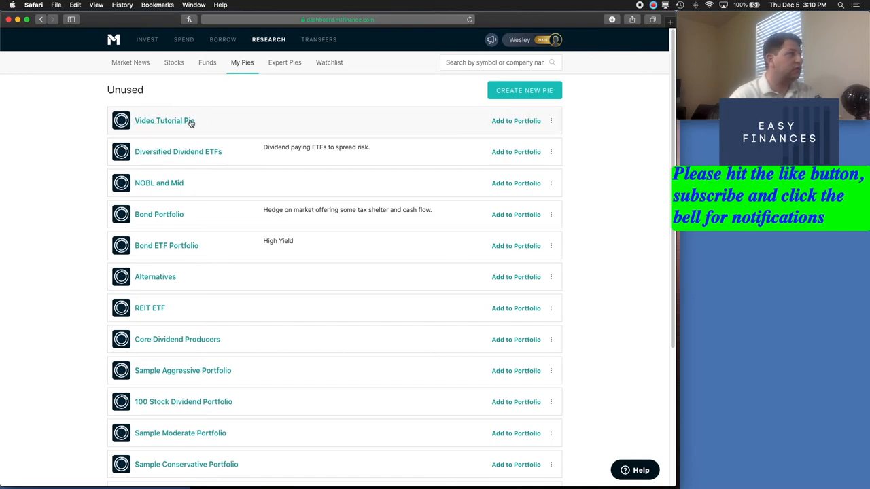
click(158, 120)
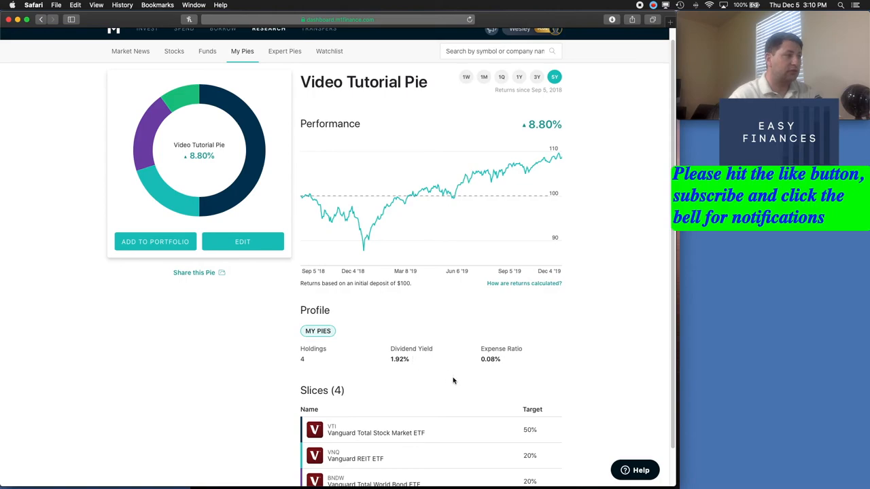
scroll(down, 3)
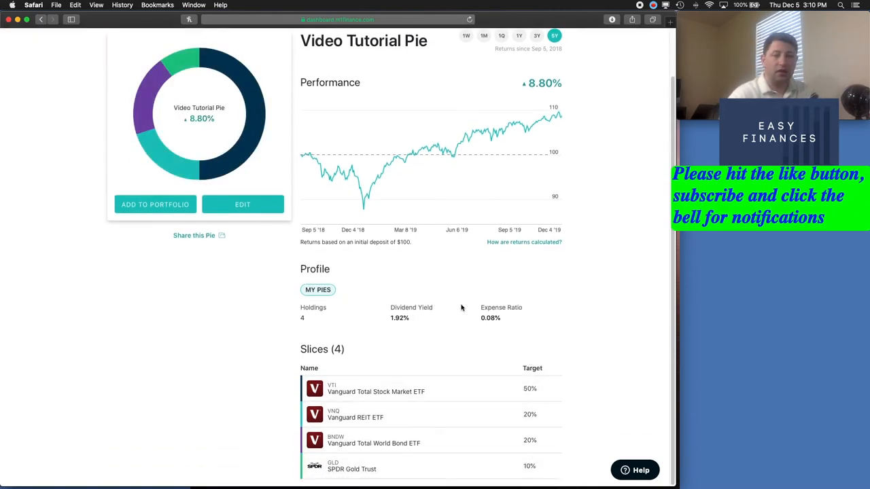
mouse_move(220, 311)
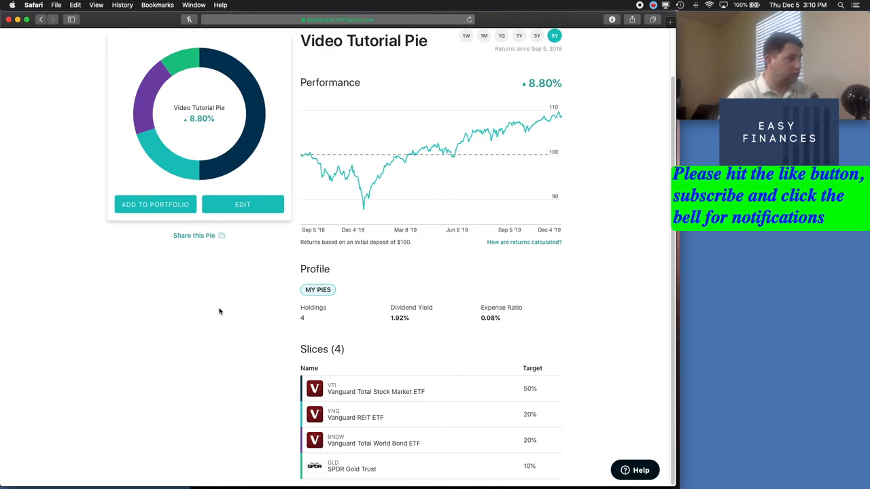
mouse_move(250, 323)
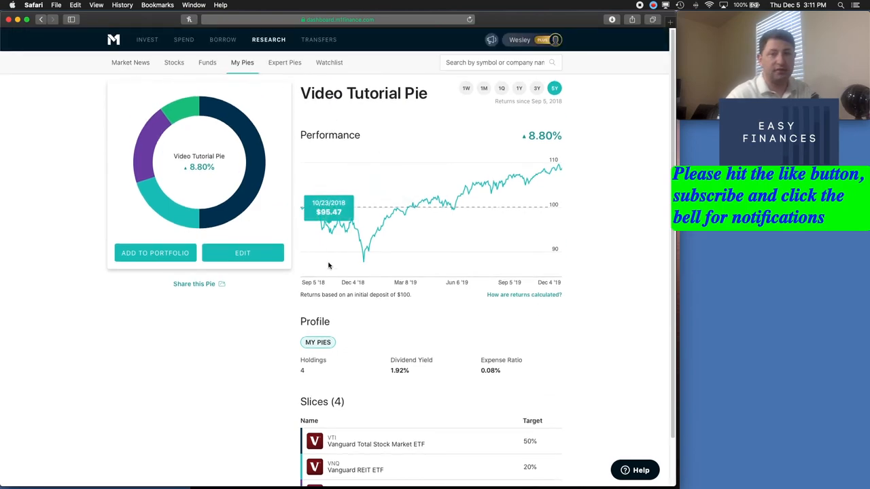
mouse_move(333, 265)
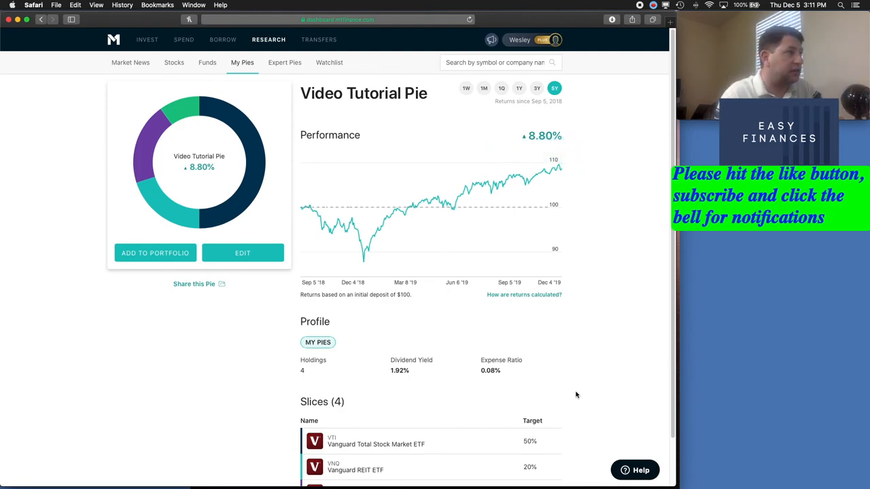
mouse_move(147, 39)
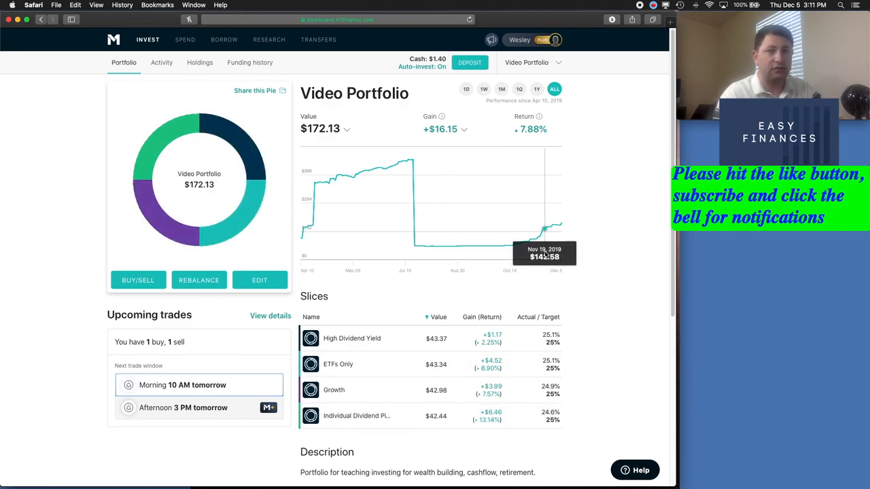
mouse_move(630, 198)
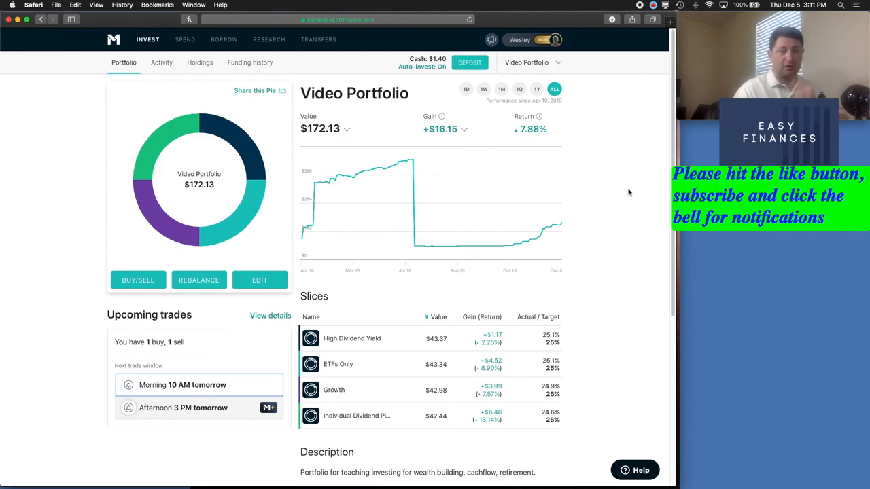
mouse_move(640, 89)
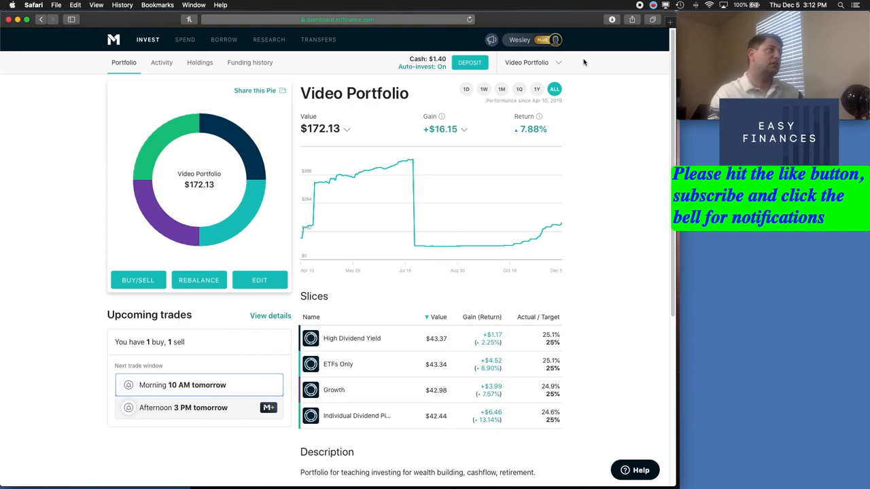
mouse_move(617, 172)
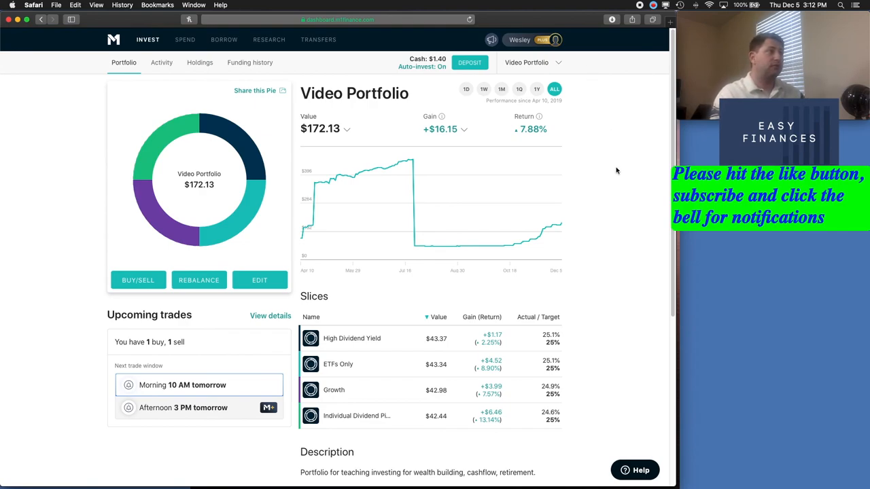
mouse_move(630, 217)
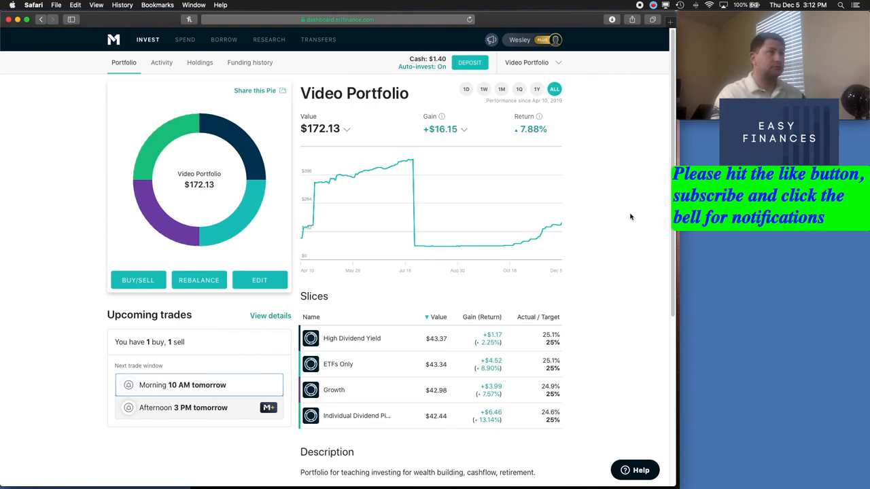